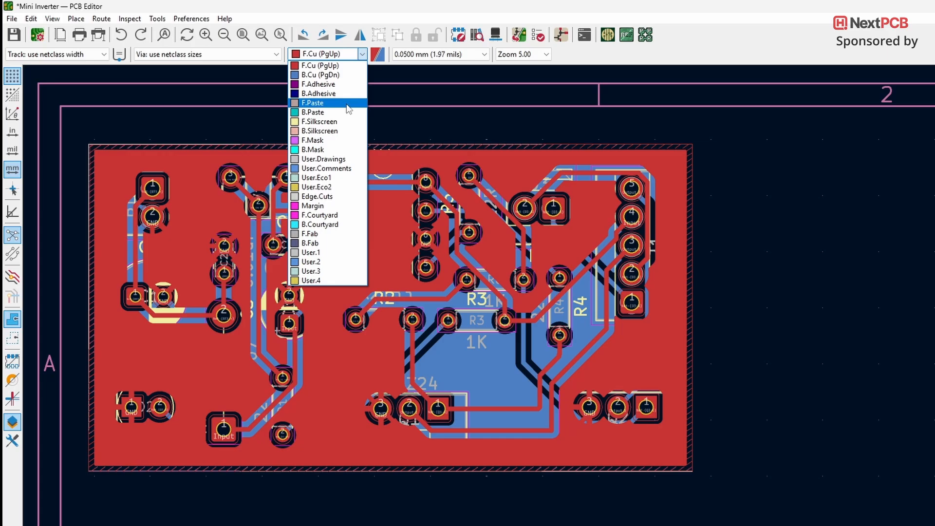
# - Switch the active layer to Edge.Cuts
pyautogui.click(317, 196)
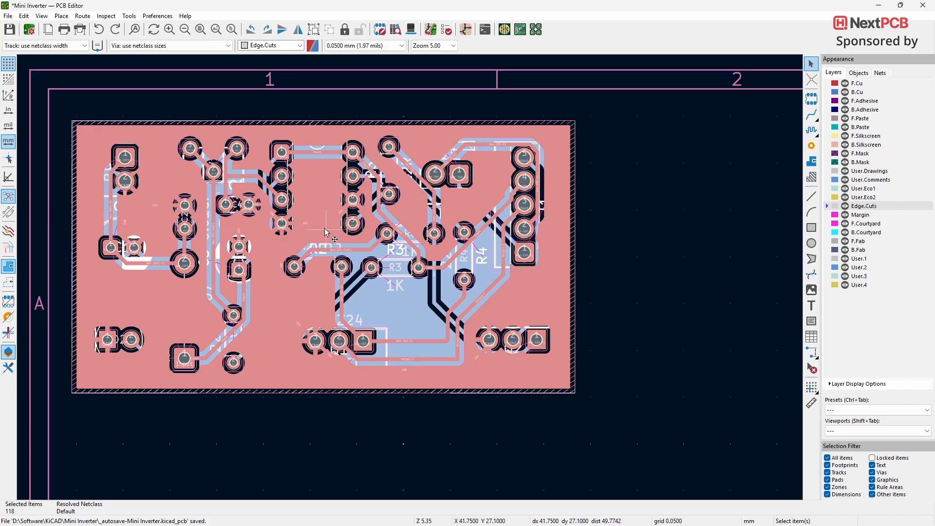
# - Array the selected board 2 by 3, spaced 55.85 mm and 31.2 mm, keeping designators
pyautogui.rightClick(324, 231)
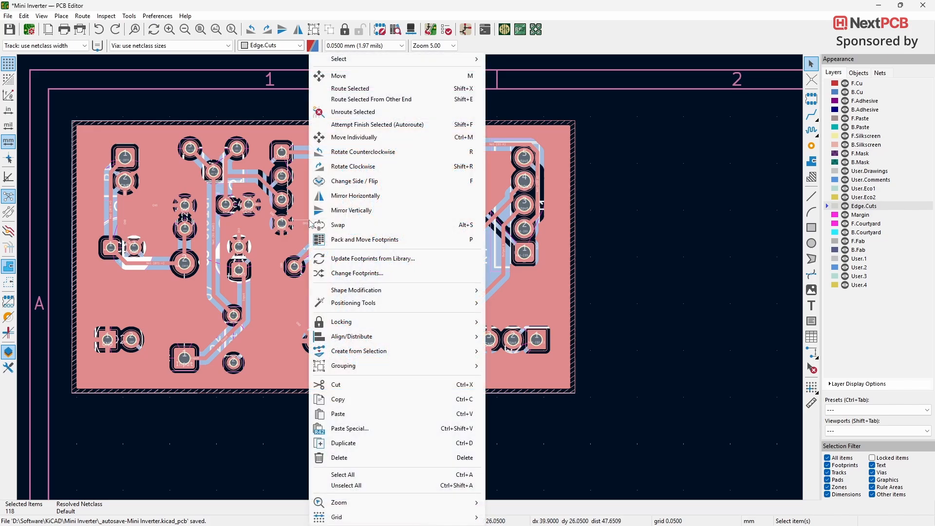
pyautogui.moveTo(386, 354)
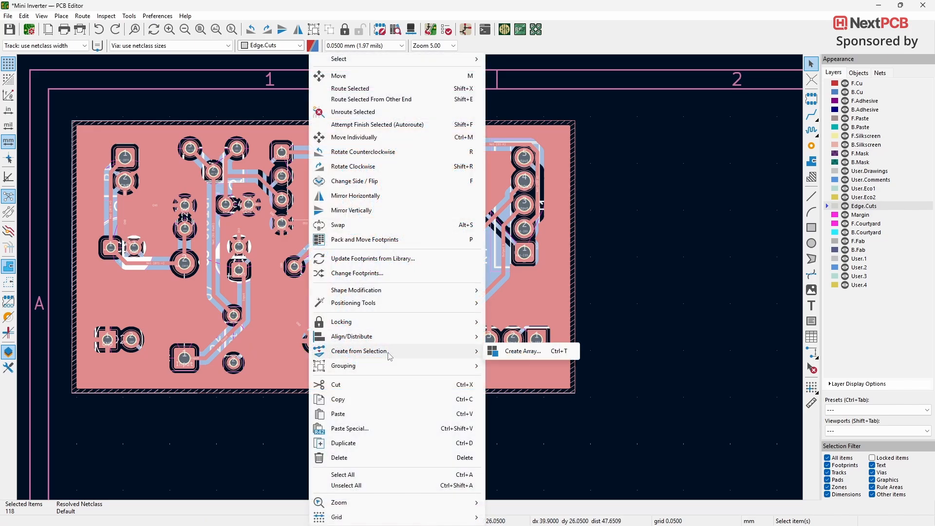
pyautogui.click(523, 351)
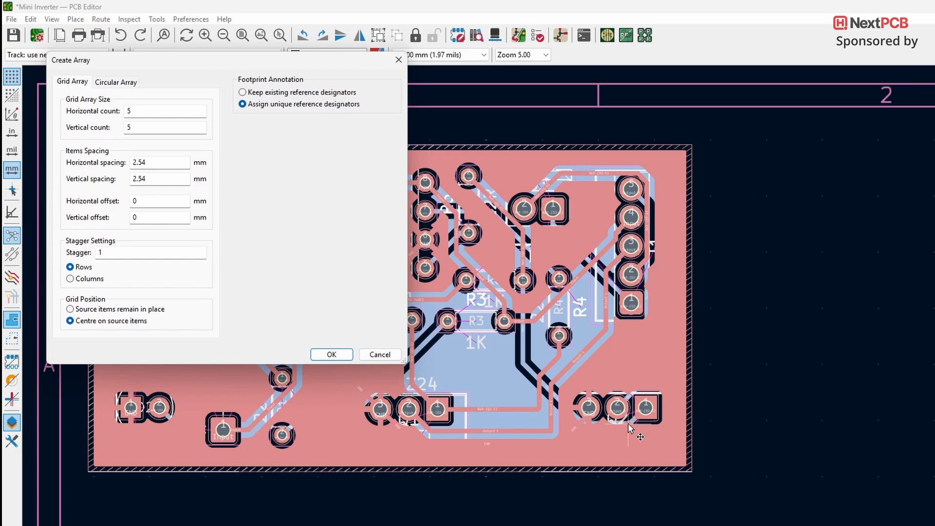
pyautogui.moveTo(178, 121)
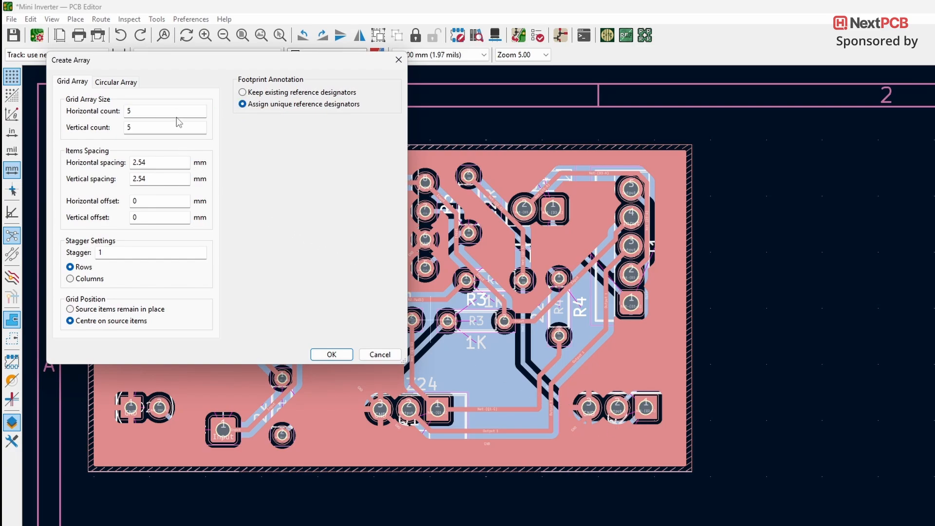
pyautogui.write('2')
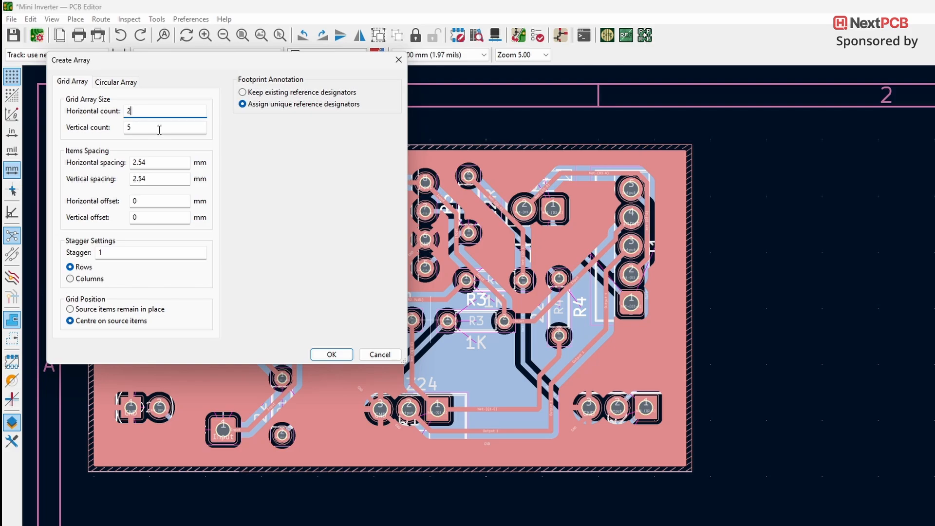
pyautogui.write('3')
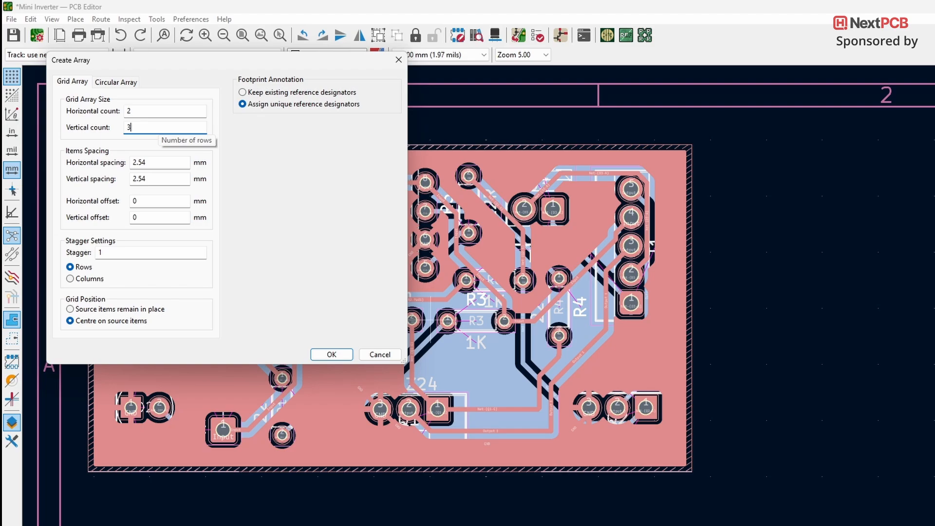
pyautogui.moveTo(158, 129)
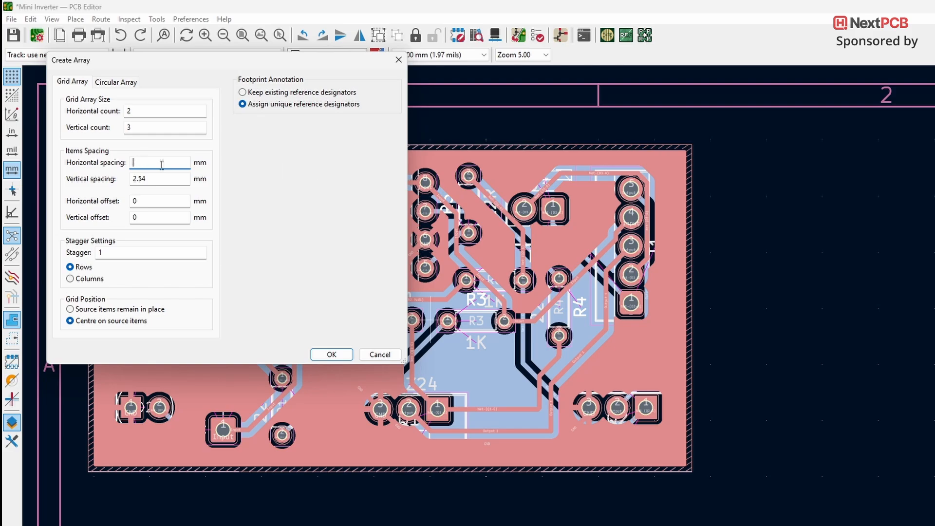
pyautogui.write('55.85')
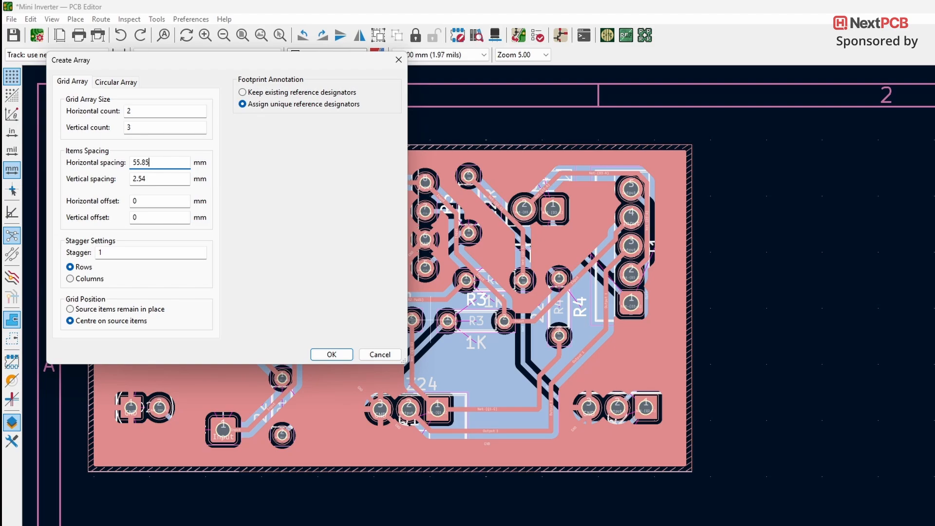
pyautogui.click(159, 178)
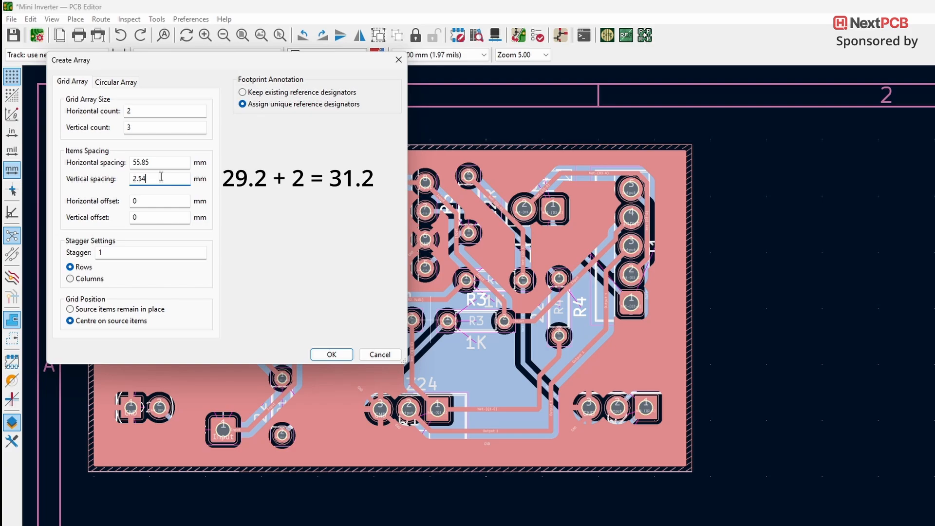
pyautogui.press('Backspace')
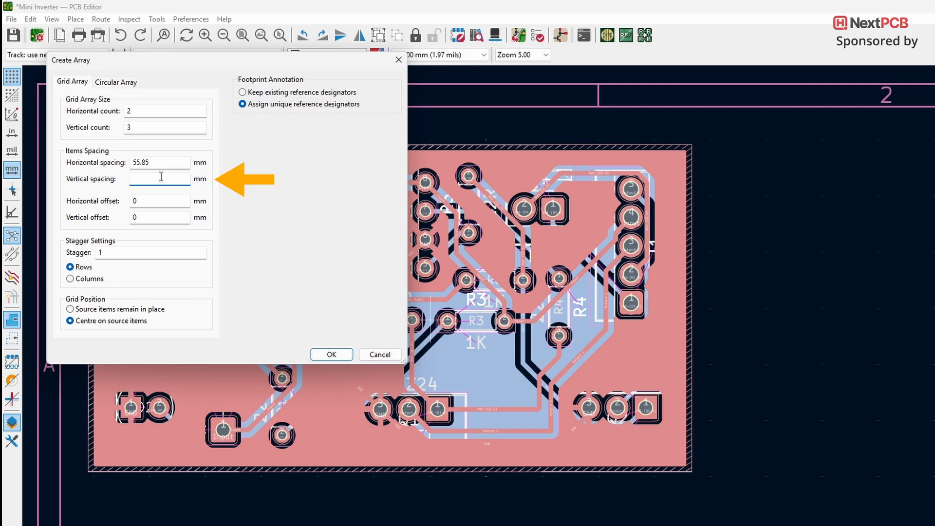
pyautogui.write('31.2')
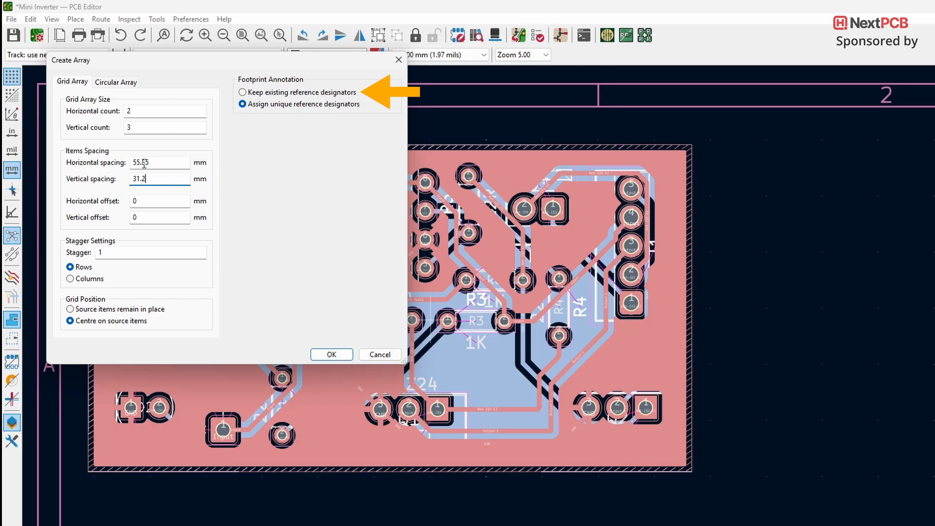
pyautogui.click(242, 92)
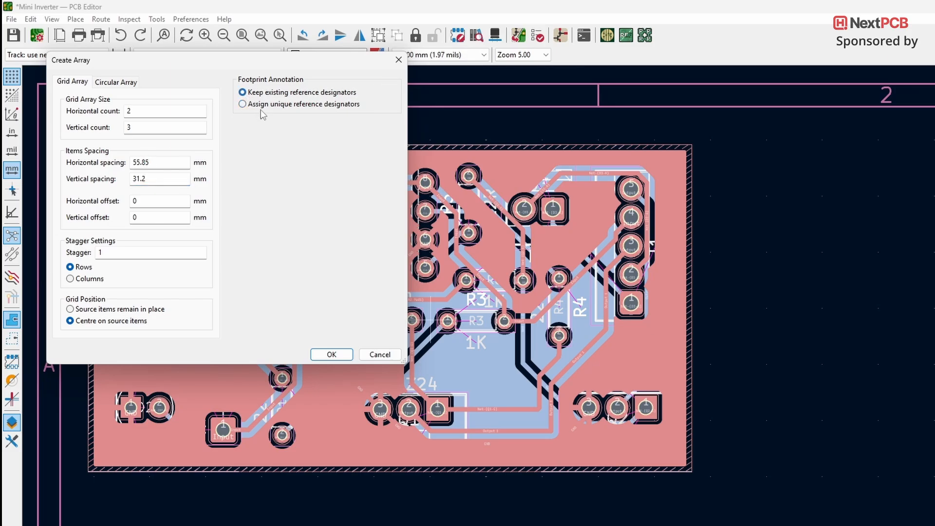
pyautogui.click(331, 354)
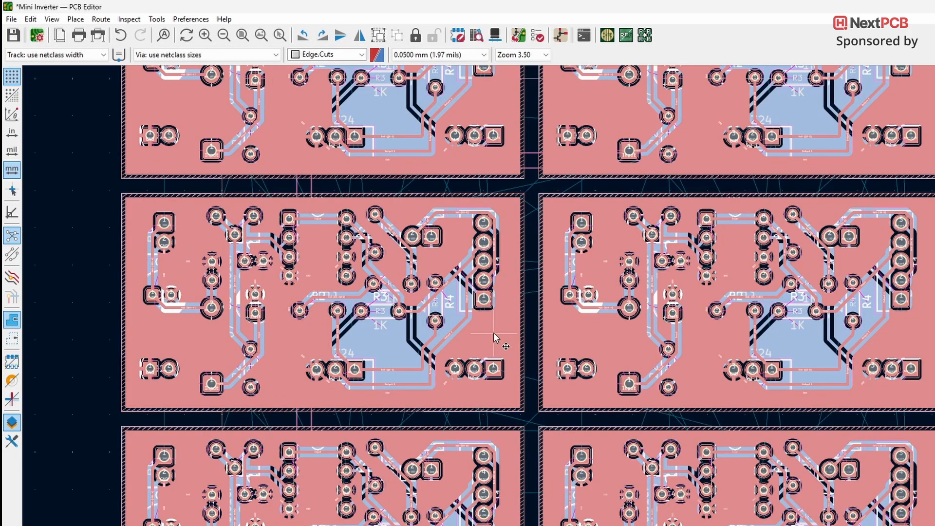
# - Zoom out to see all six board copies in the panel
pyautogui.scroll(-3)
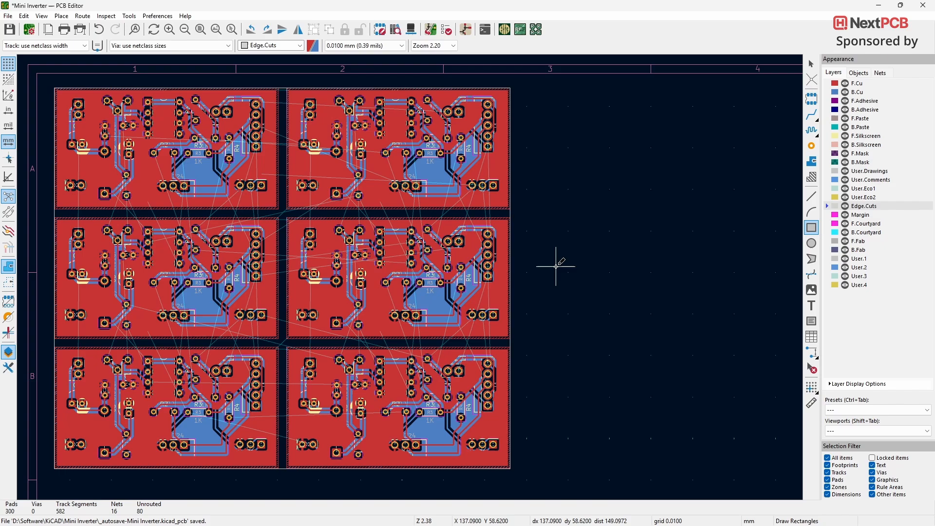
# - Run DRC on the panel, review the unconnected items, and close the results
pyautogui.click(448, 29)
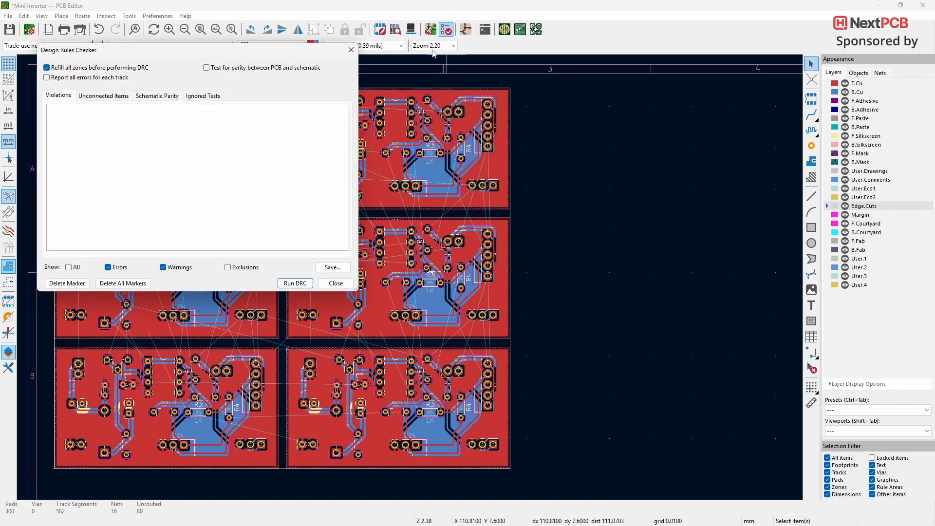
pyautogui.click(295, 283)
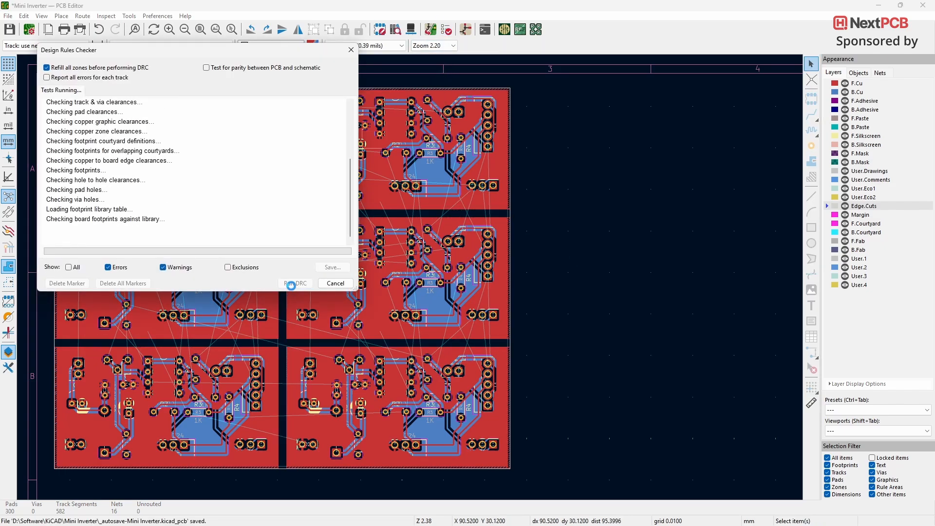
pyautogui.click(295, 283)
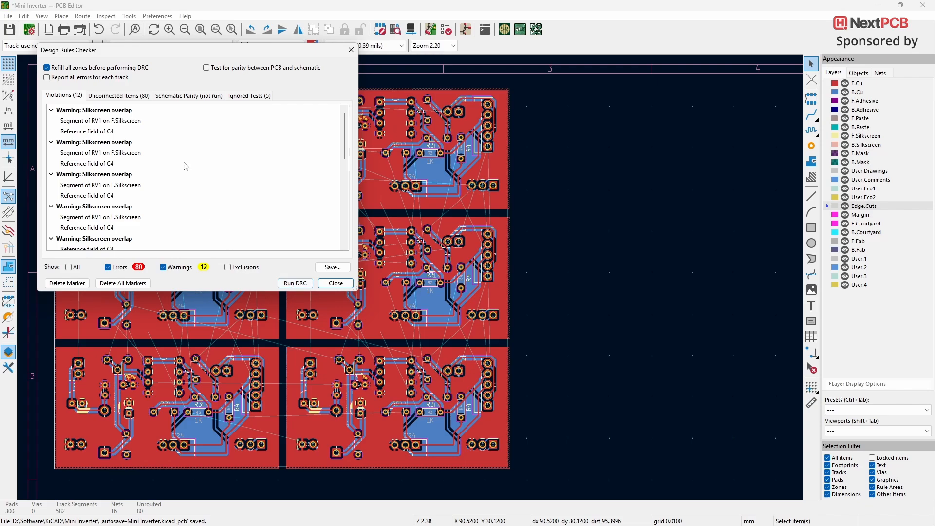
pyautogui.click(118, 95)
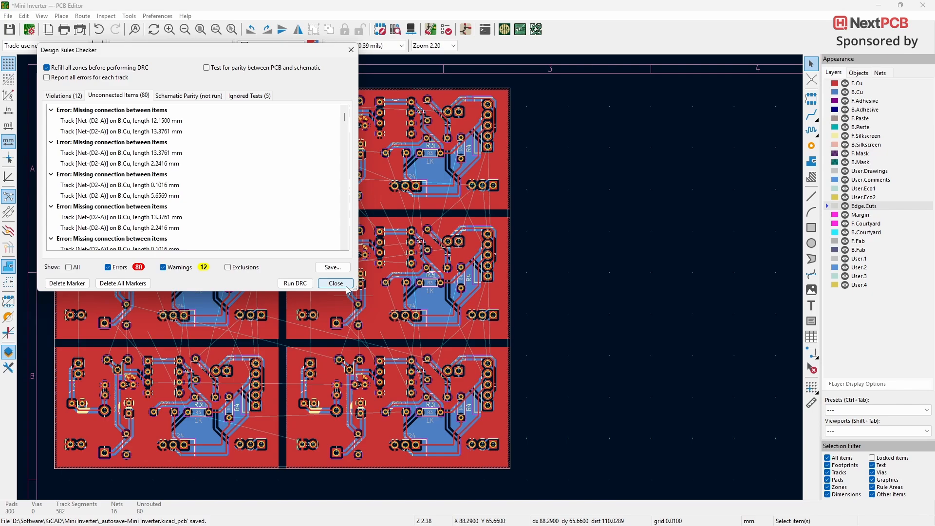
pyautogui.click(335, 283)
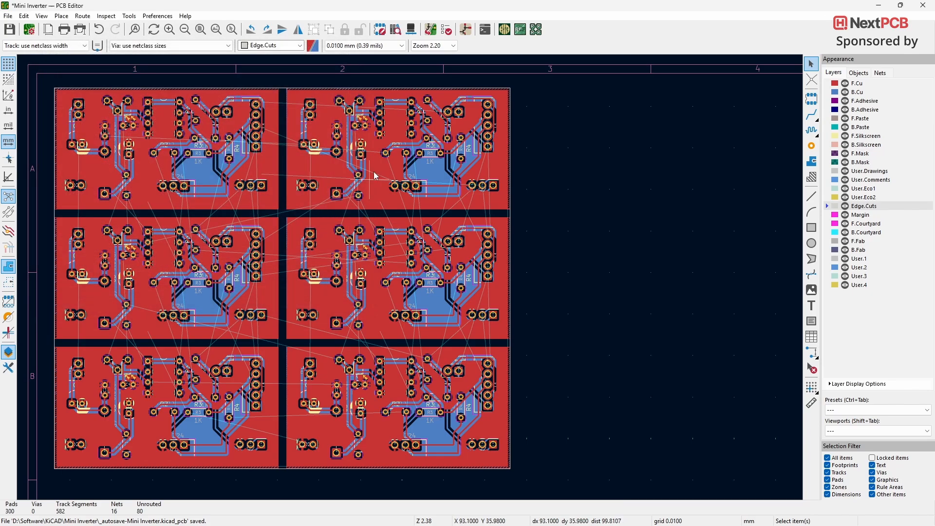
pyautogui.moveTo(396, 258)
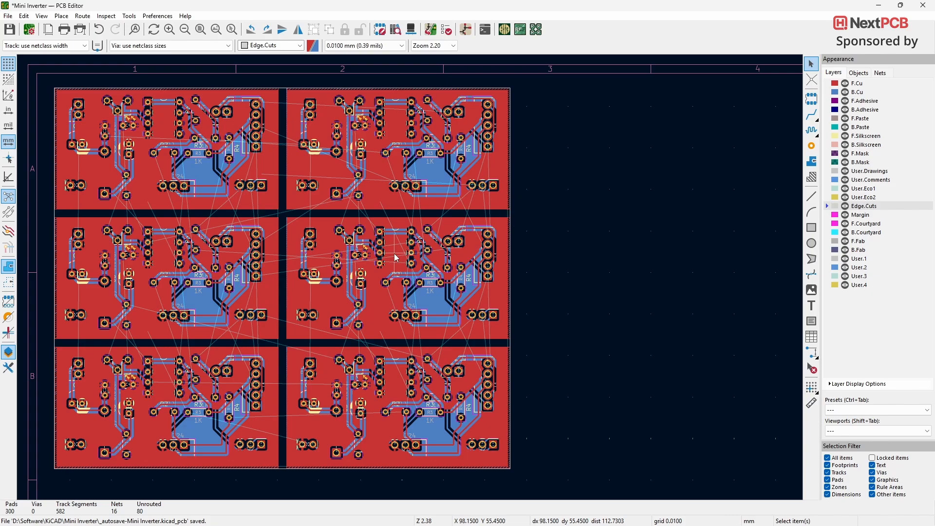
pyautogui.moveTo(570, 240)
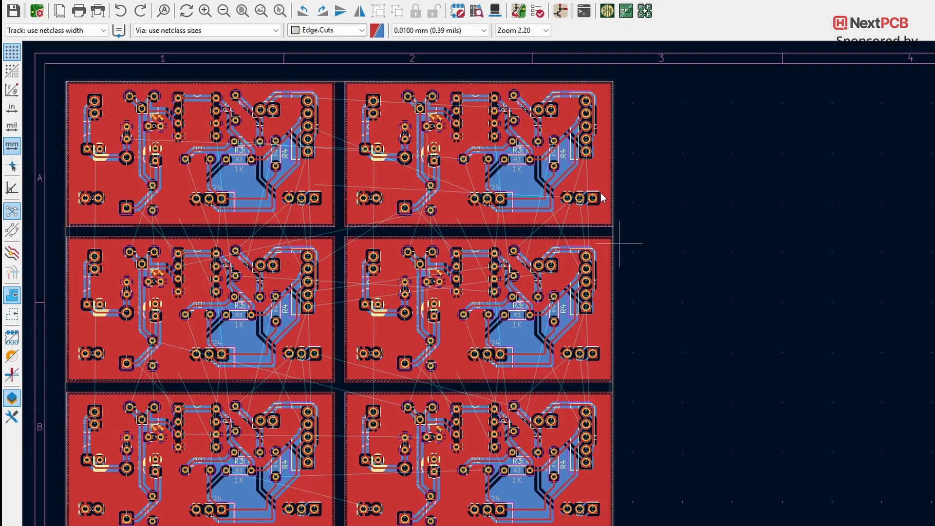
# - Draw F.Fab lines along the panel cuts and set their width to 2 mm
pyautogui.click(360, 30)
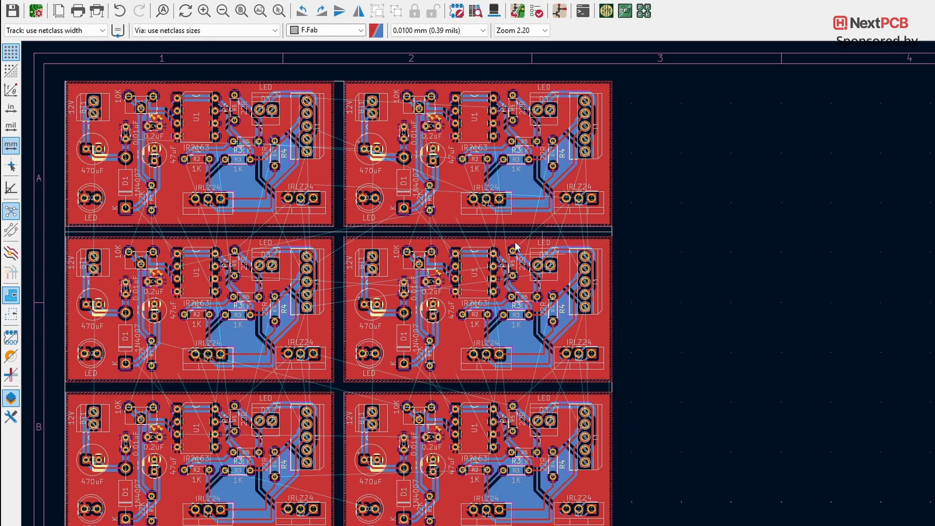
pyautogui.doubleClick(487, 235)
pyautogui.write('2')
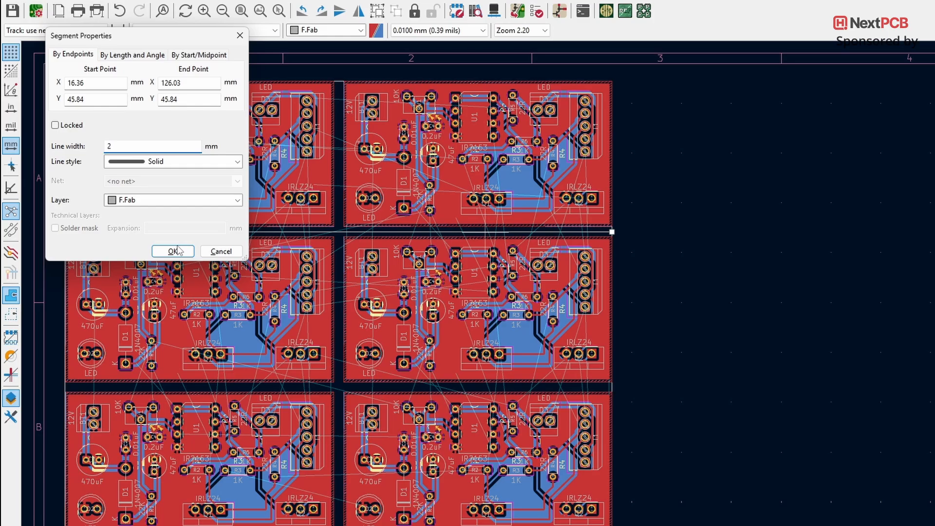
pyautogui.click(173, 252)
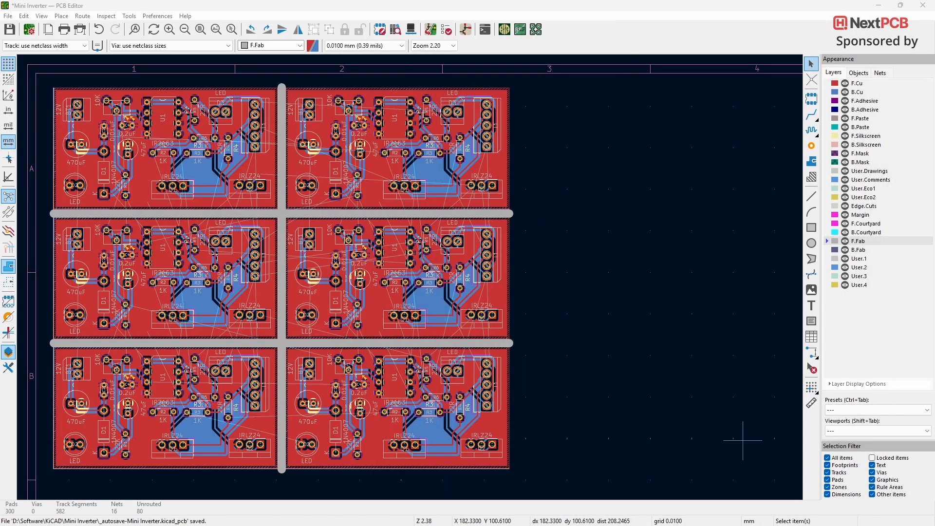
pyautogui.moveTo(631, 317)
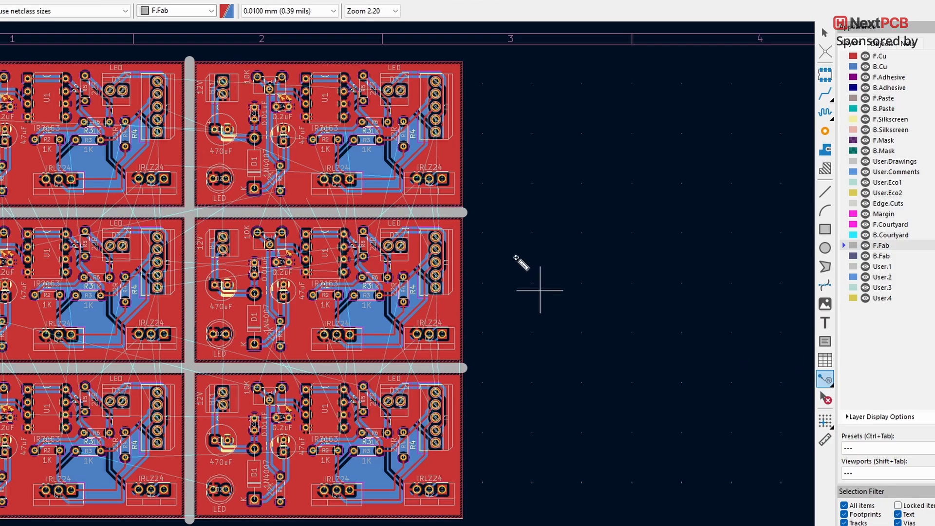
# - Place a leader at a cut line end and change its text to 'V-Cut'
pyautogui.click(462, 212)
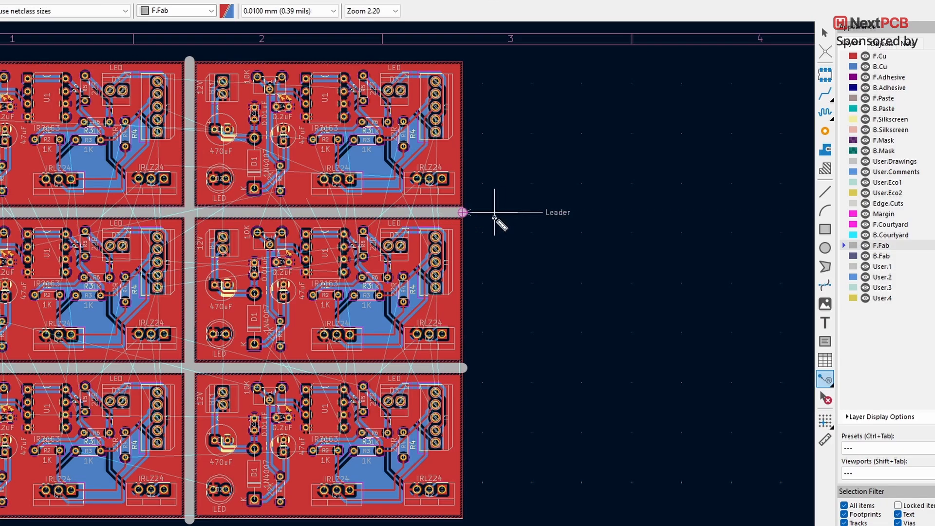
pyautogui.doubleClick(461, 210)
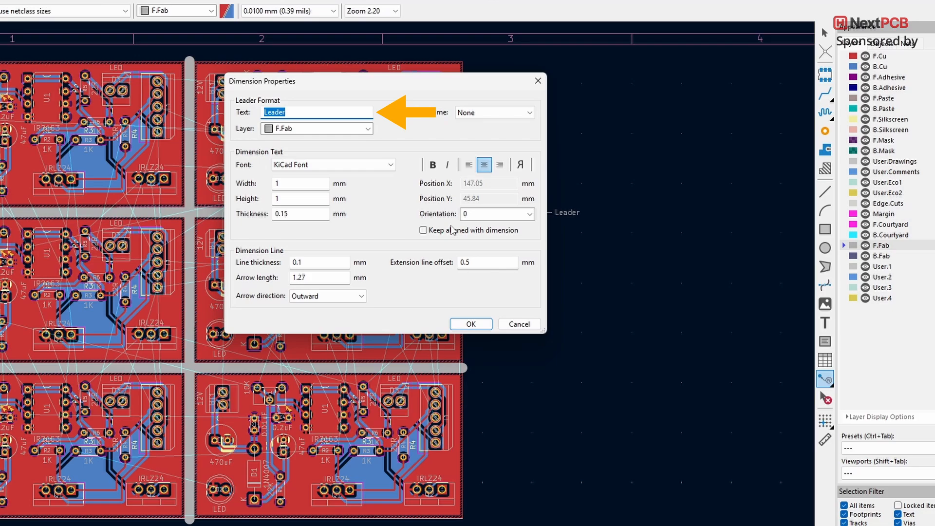
pyautogui.write('V-')
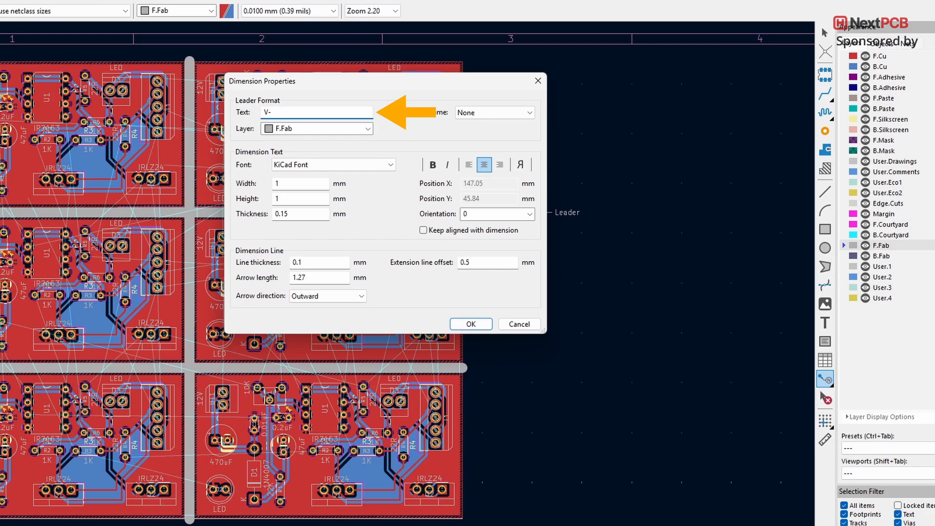
pyautogui.click(470, 324)
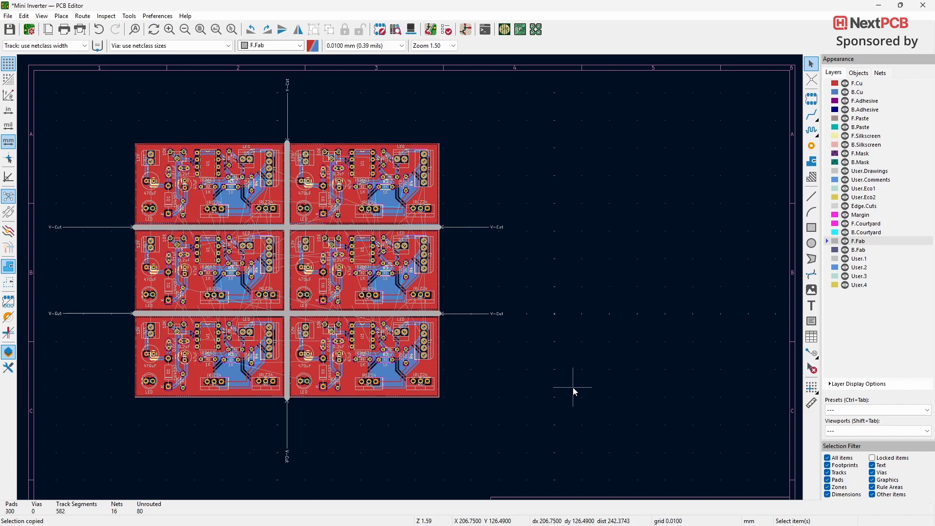
pyautogui.moveTo(84, 70)
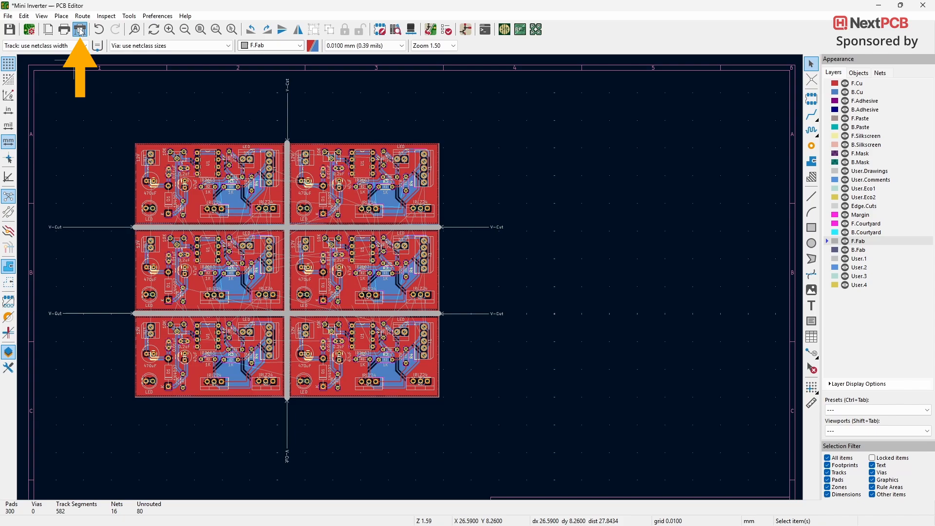
# - Open the Gerber Plot dialog for the V-cut panel
pyautogui.click(77, 28)
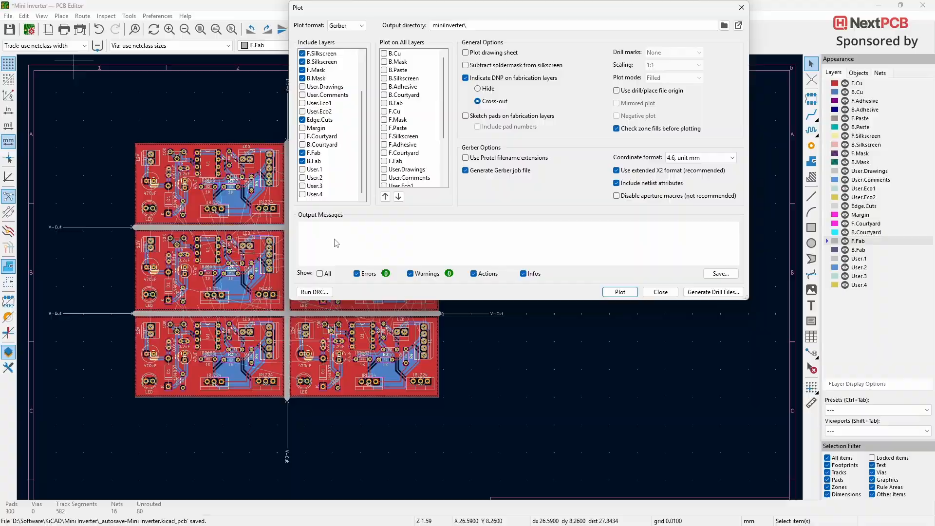
pyautogui.click(661, 292)
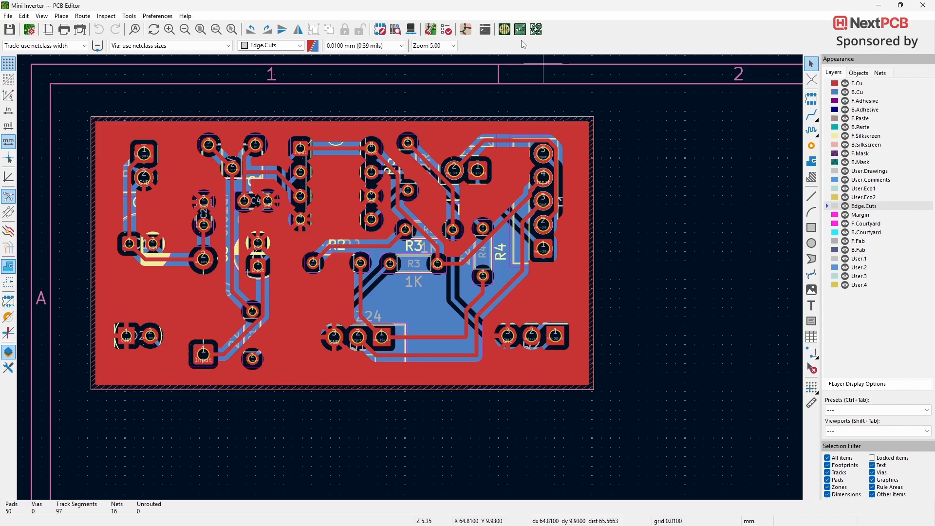
pyautogui.moveTo(920, 17)
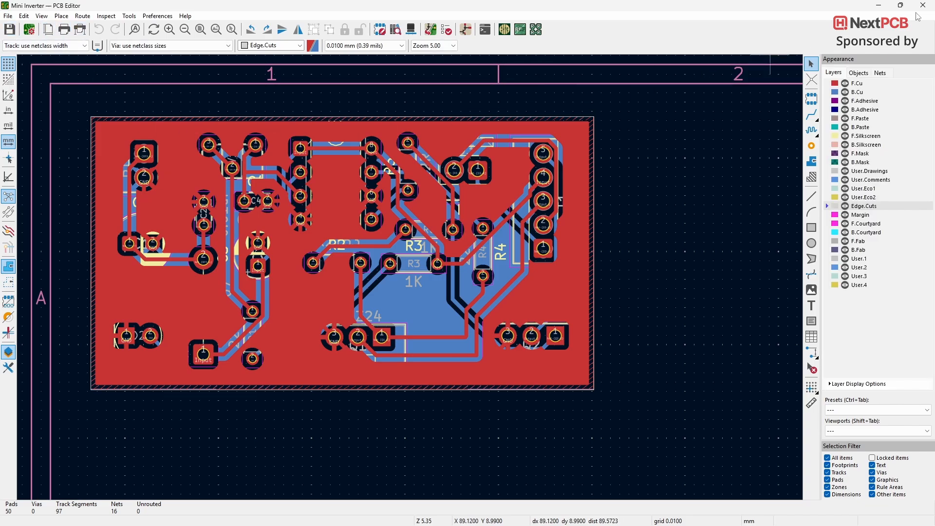
# - Close the PCB Editor window showing the single Mini Inverter board
pyautogui.click(12, 515)
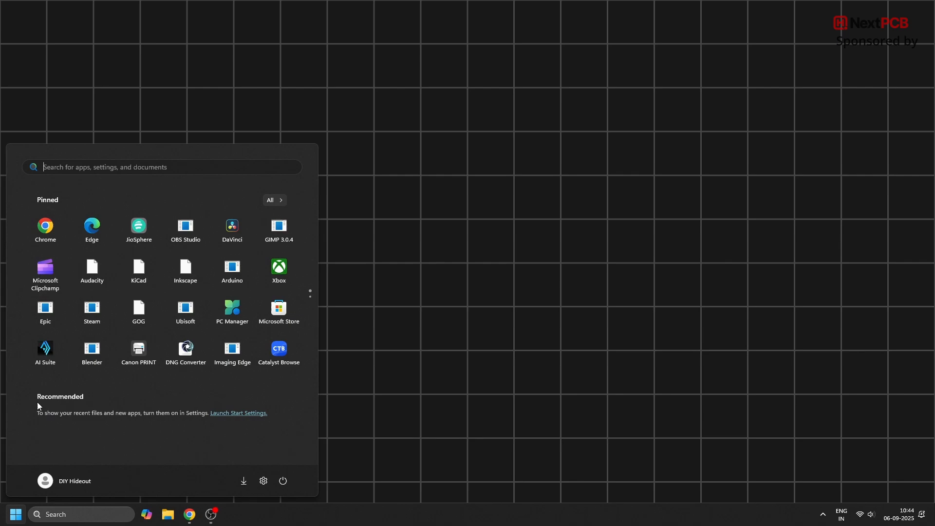
# - Launch PCB Editor 9.0 (standalone) from the KiCad 9.0 folder in All apps
pyautogui.click(273, 201)
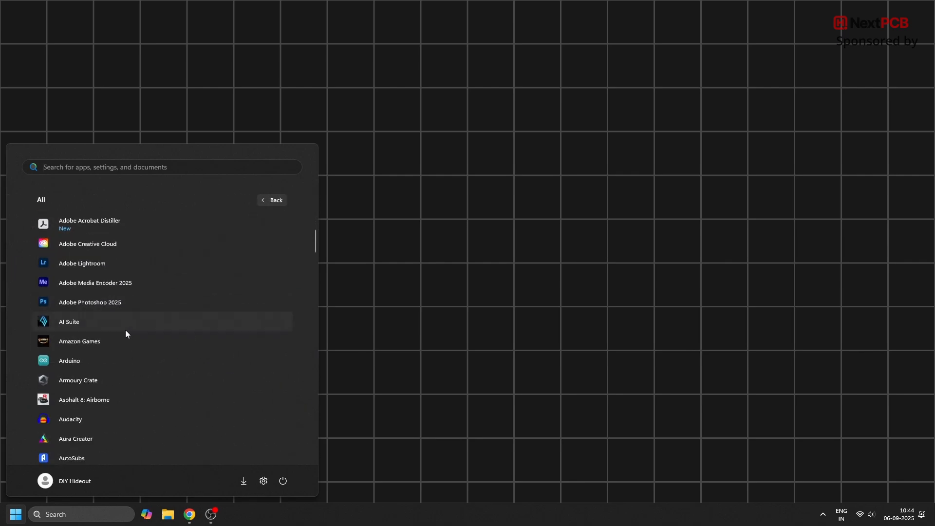
pyautogui.scroll(-3)
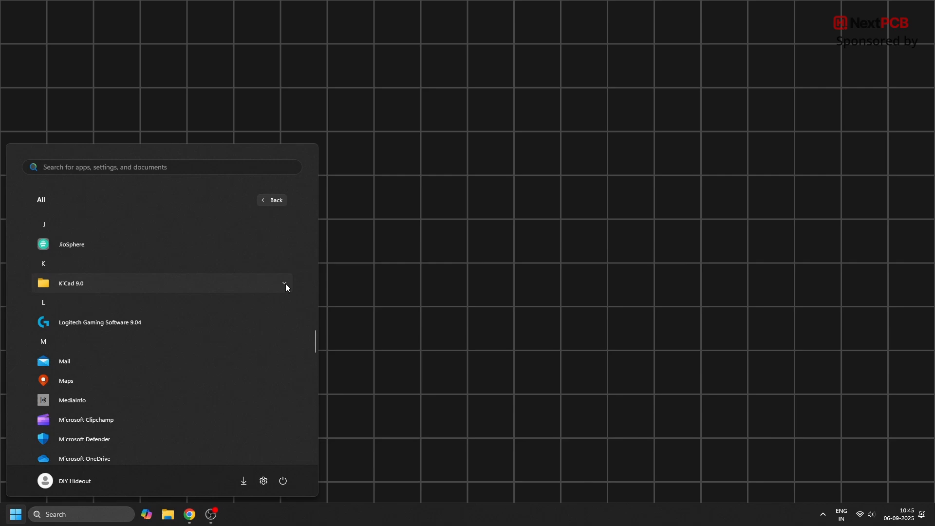
pyautogui.click(284, 283)
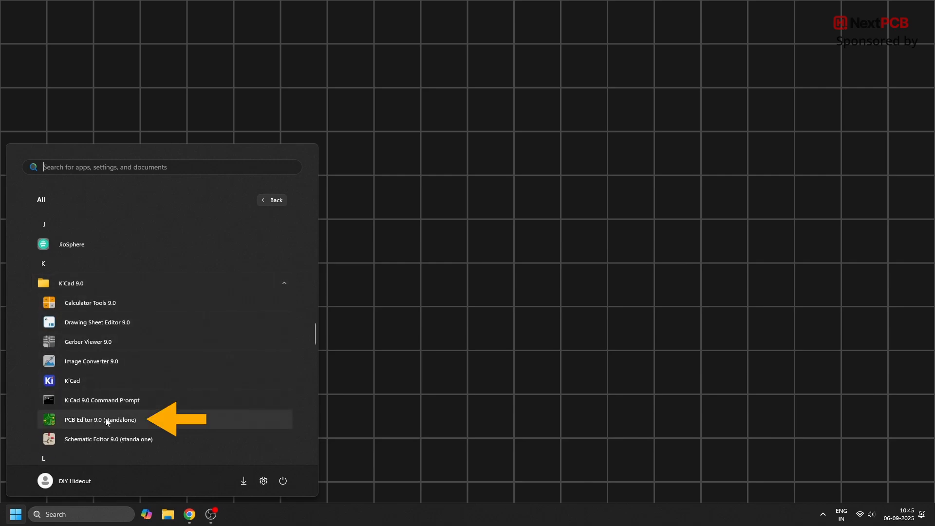
pyautogui.click(99, 419)
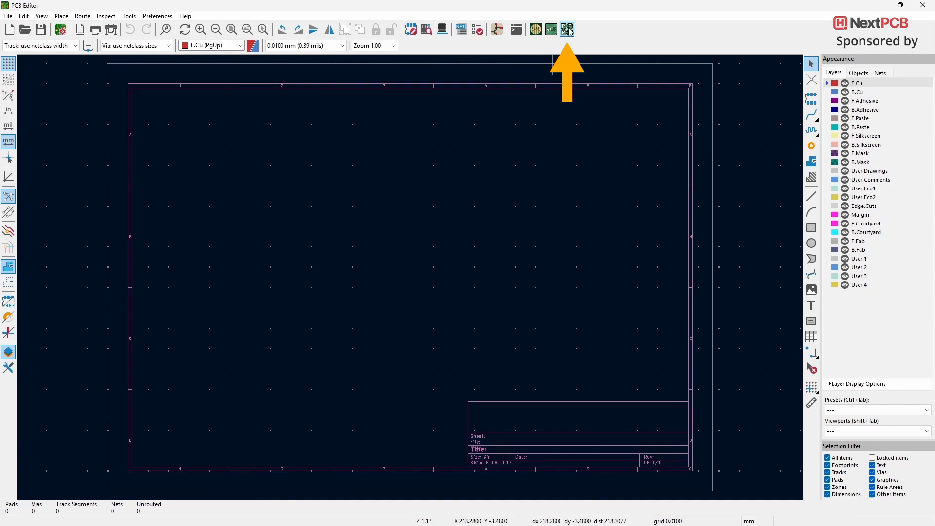
# - Open the KiKit Panelizer and choose the input board and 'Panel' output file
pyautogui.click(567, 29)
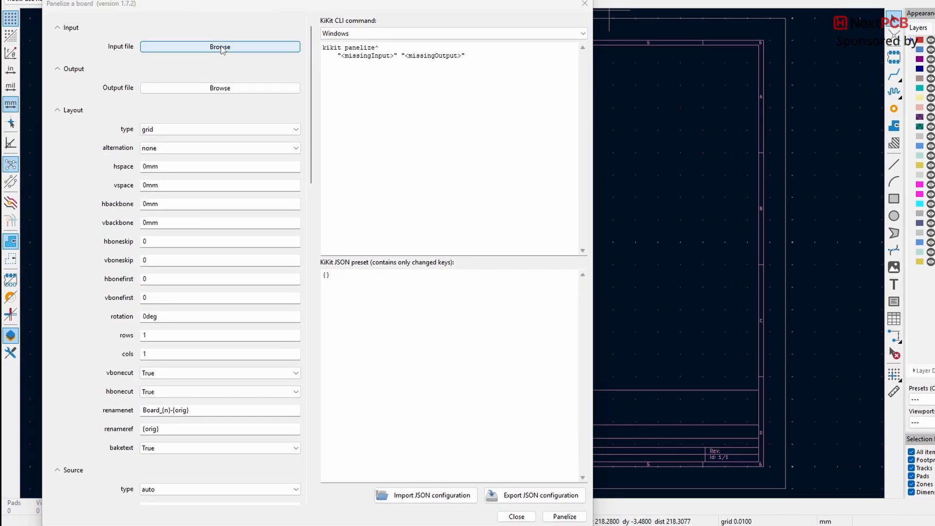
pyautogui.click(220, 46)
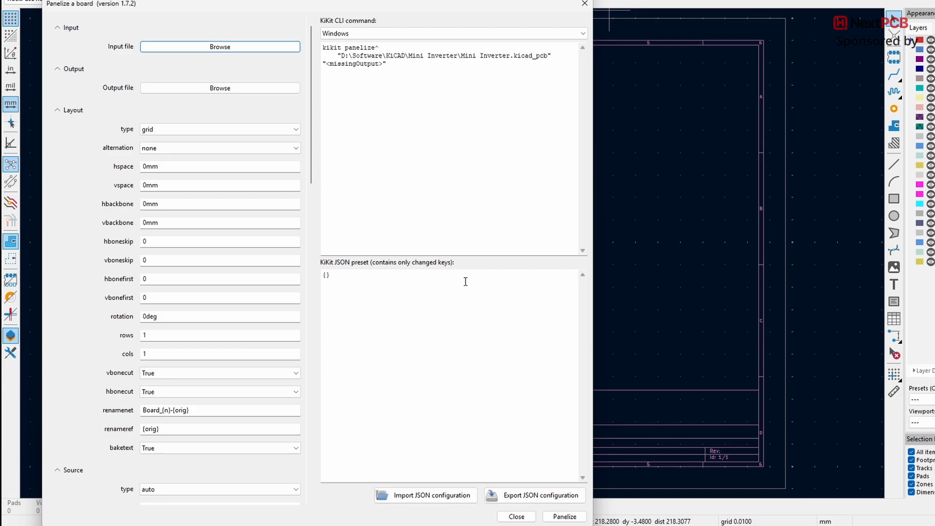
pyautogui.click(220, 88)
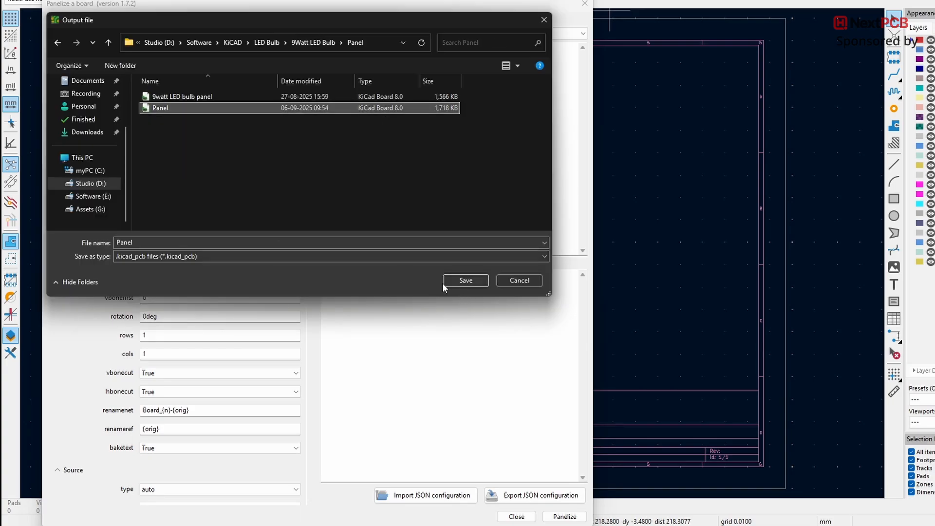
pyautogui.click(465, 280)
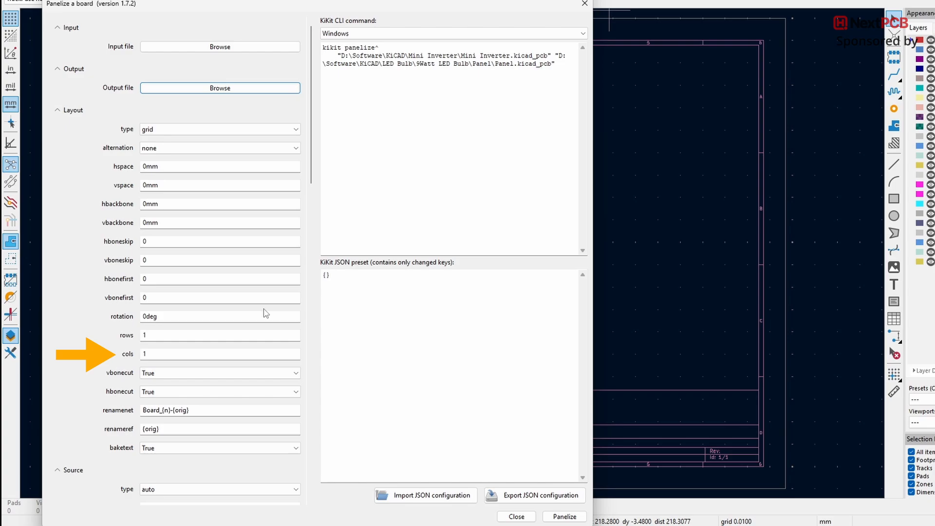
# - Set a 3×2 layout with full tabs and V-cuts, then panelize
pyautogui.write('3')
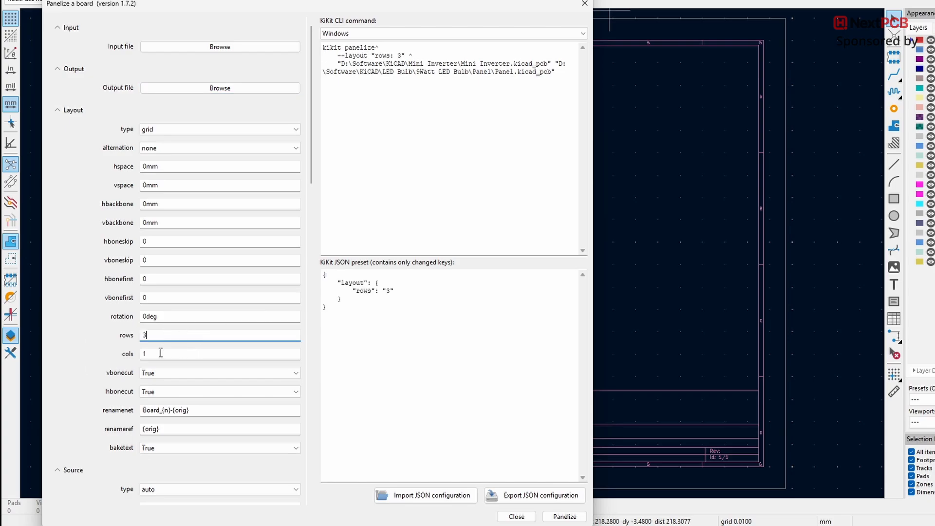
pyautogui.write('2')
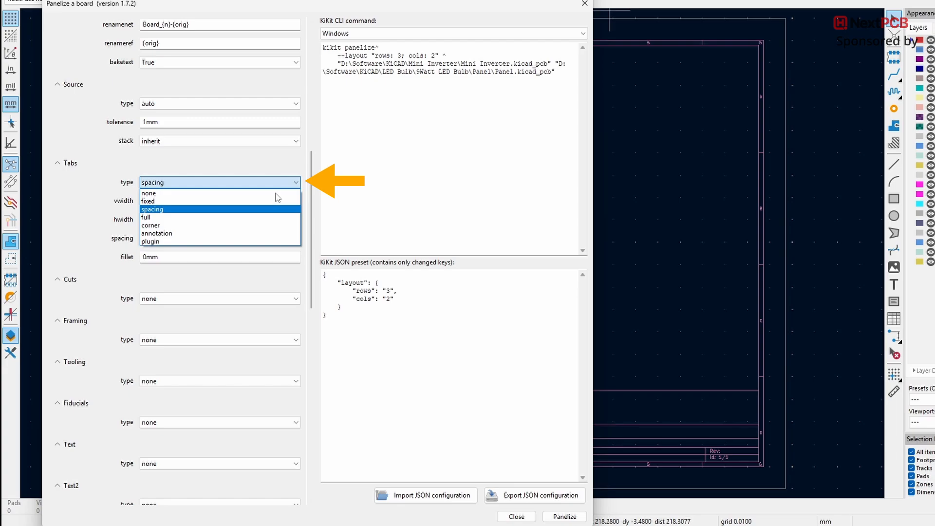
pyautogui.moveTo(269, 225)
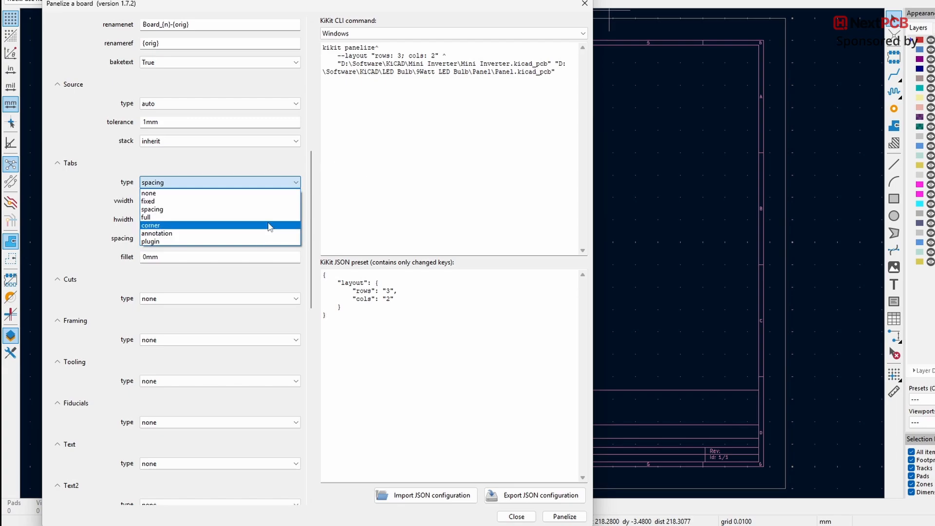
pyautogui.click(146, 217)
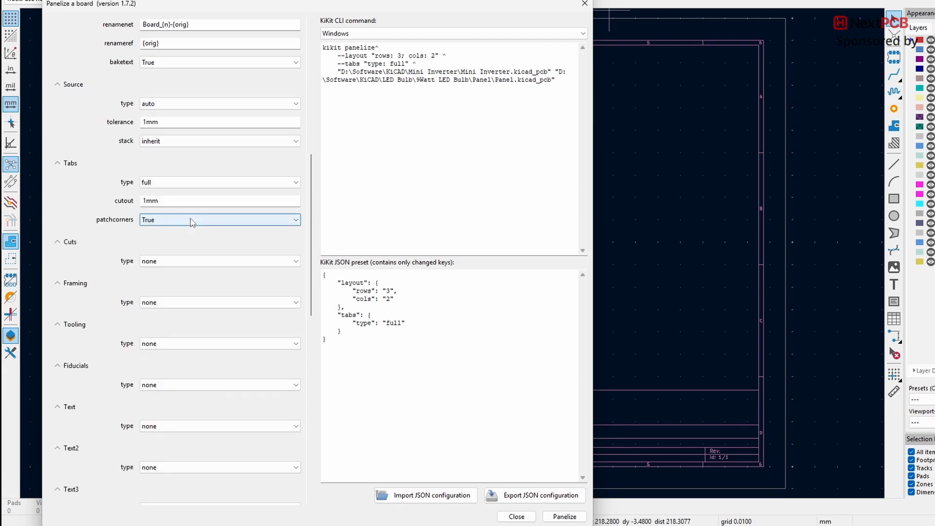
pyautogui.click(219, 261)
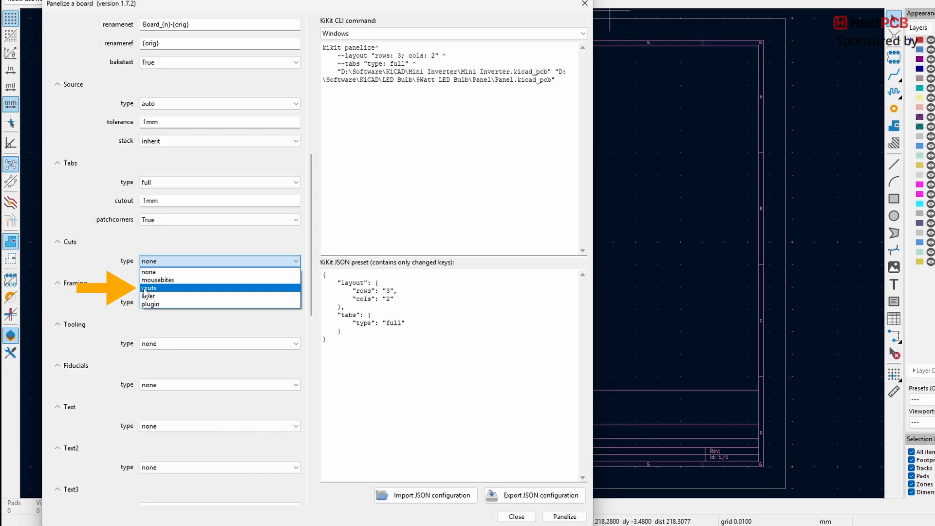
pyautogui.click(149, 288)
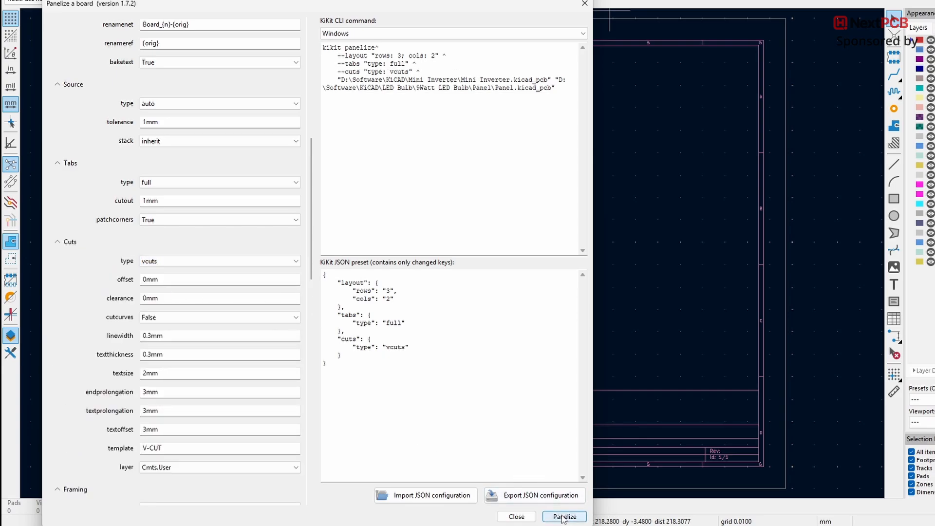
pyautogui.click(564, 516)
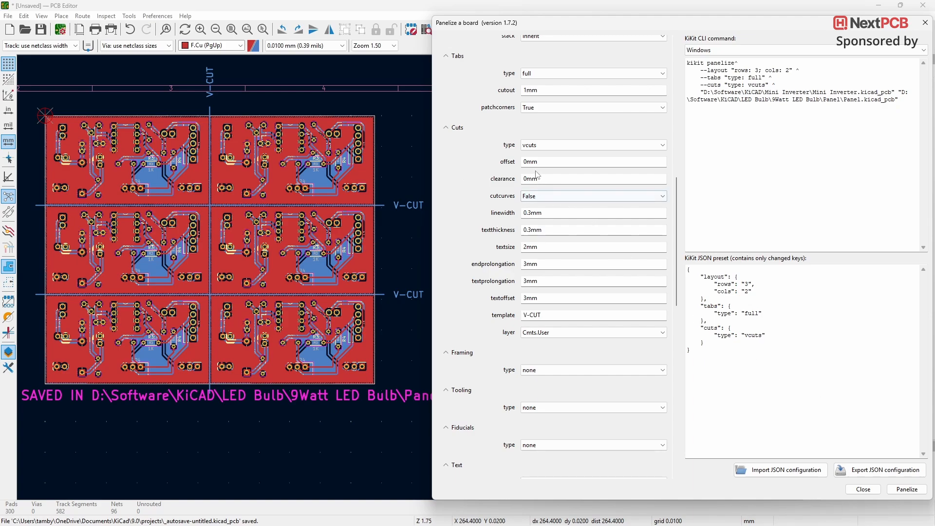
# - Enter a 0.5mm V-cut offset in the KiKit panelizer's Cuts offset field
pyautogui.write('0.5mm')
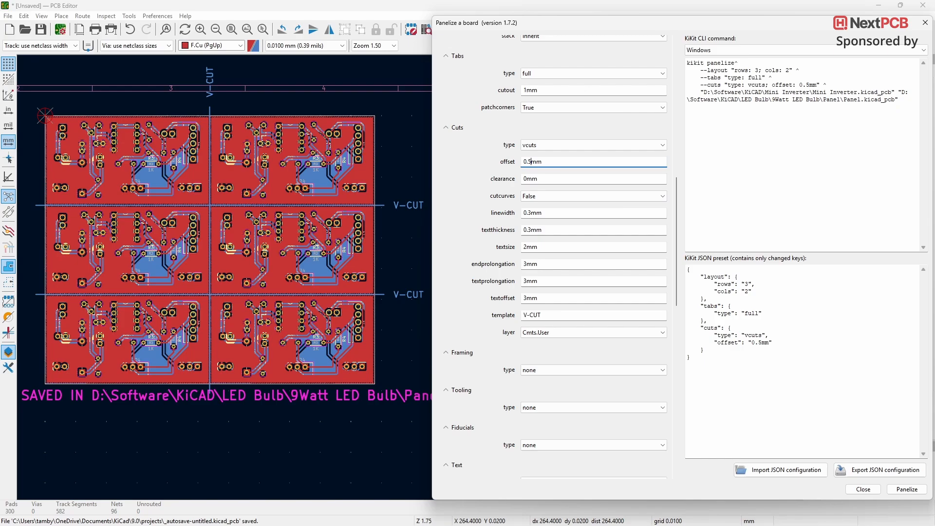
# - Regenerate the KiKit panel using the 0.5mm cut offset
pyautogui.click(906, 489)
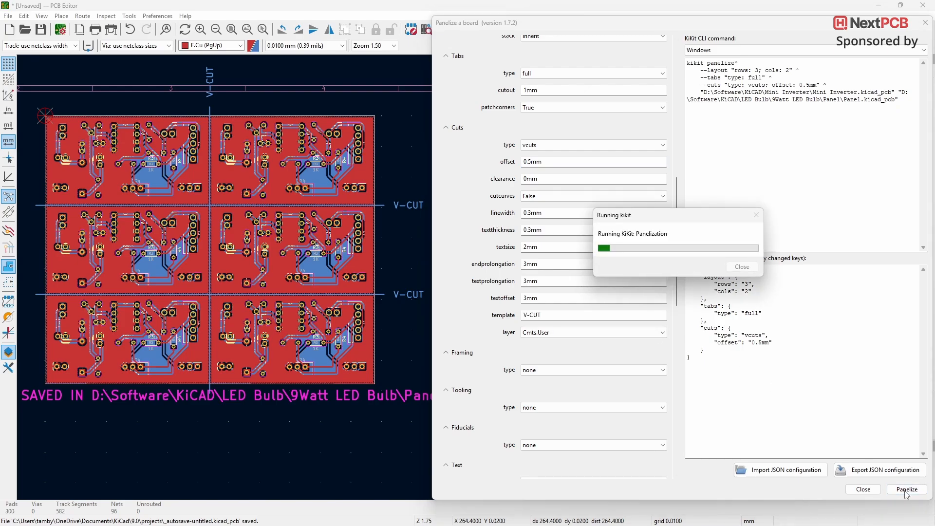
pyautogui.click(906, 489)
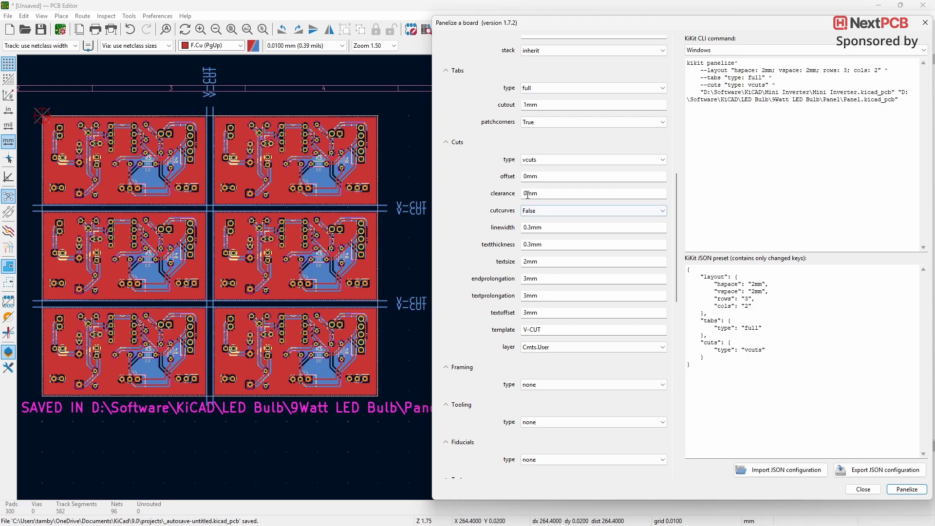
# - Set the V-cut clearance to 0.5mm and regenerate the panel
pyautogui.write('0.5mm')
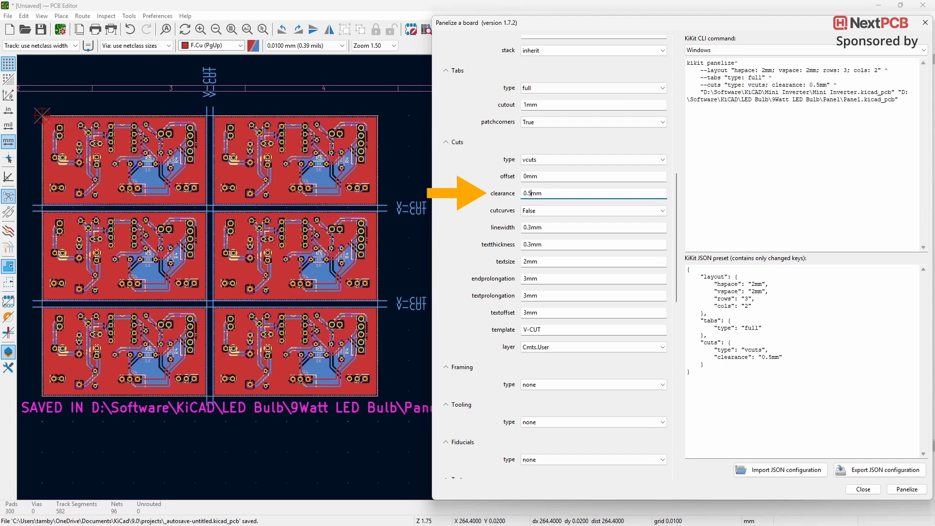
pyautogui.click(907, 489)
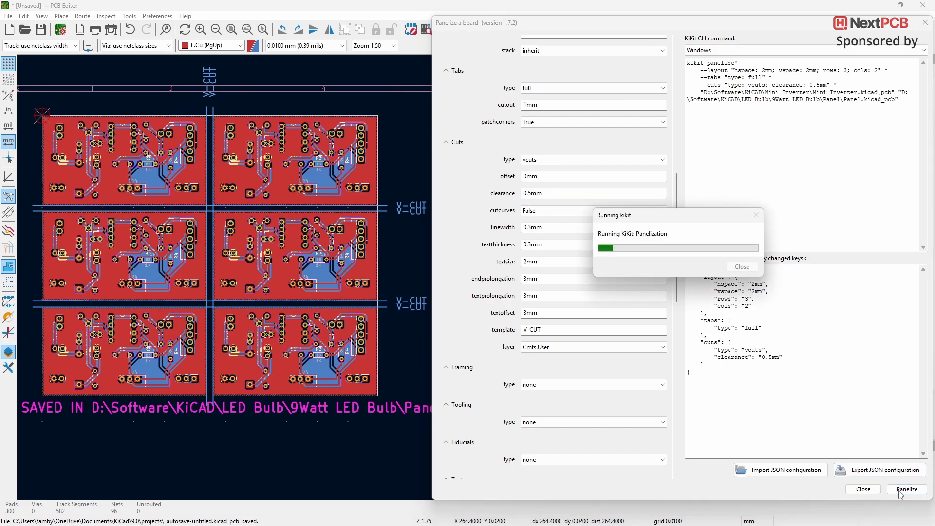
pyautogui.click(908, 489)
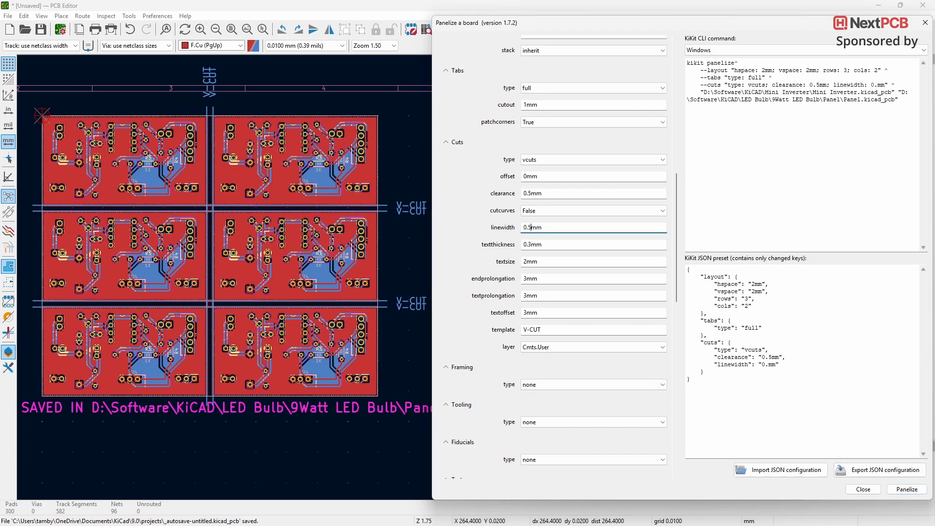
pyautogui.click(907, 488)
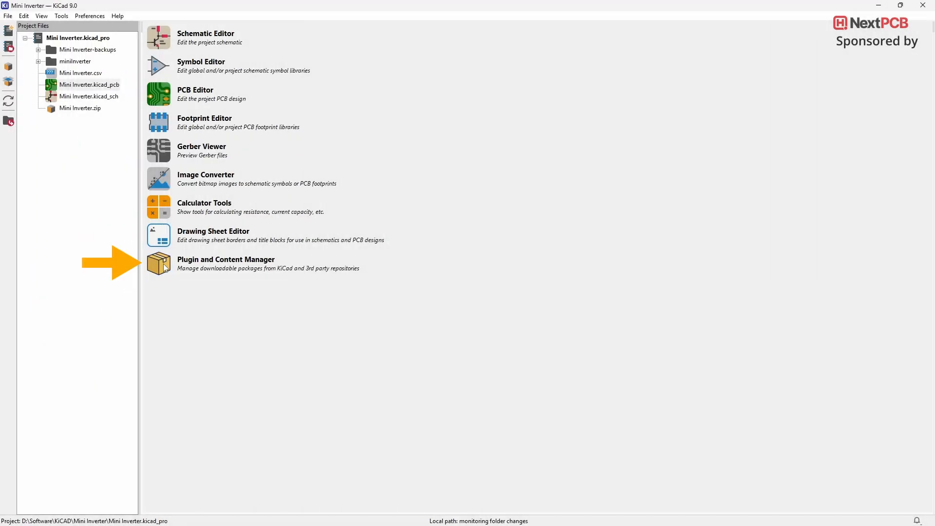
# - Install the SparkFun KiCad Panelizer plugin from the Plugin and Content Manager
pyautogui.click(158, 263)
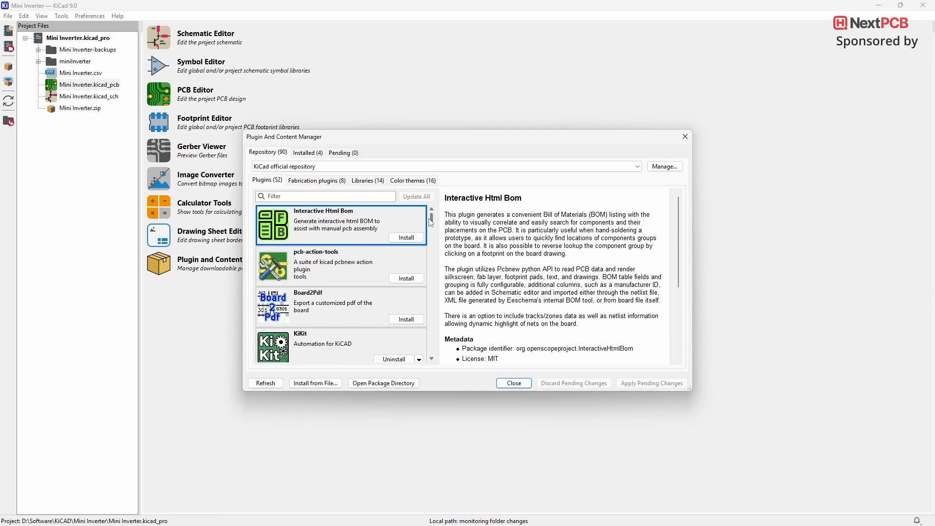
pyautogui.scroll(-3)
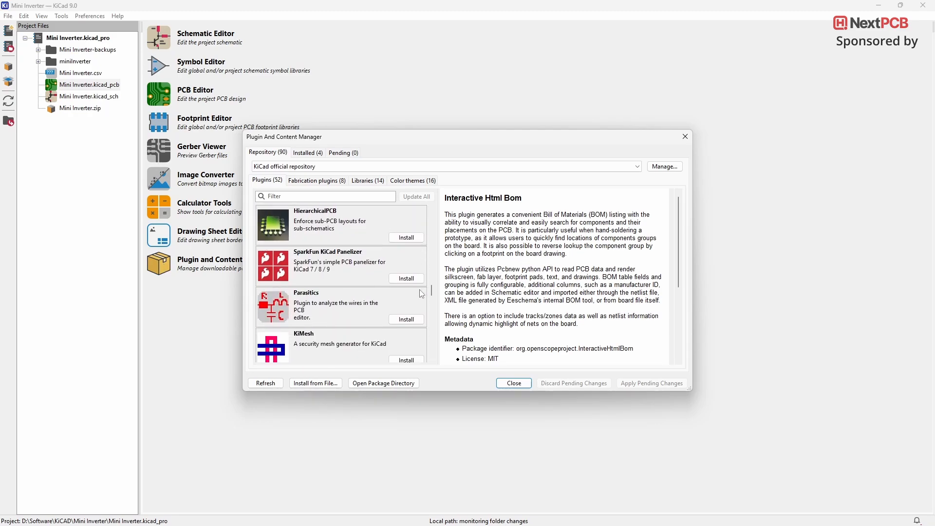
pyautogui.click(406, 278)
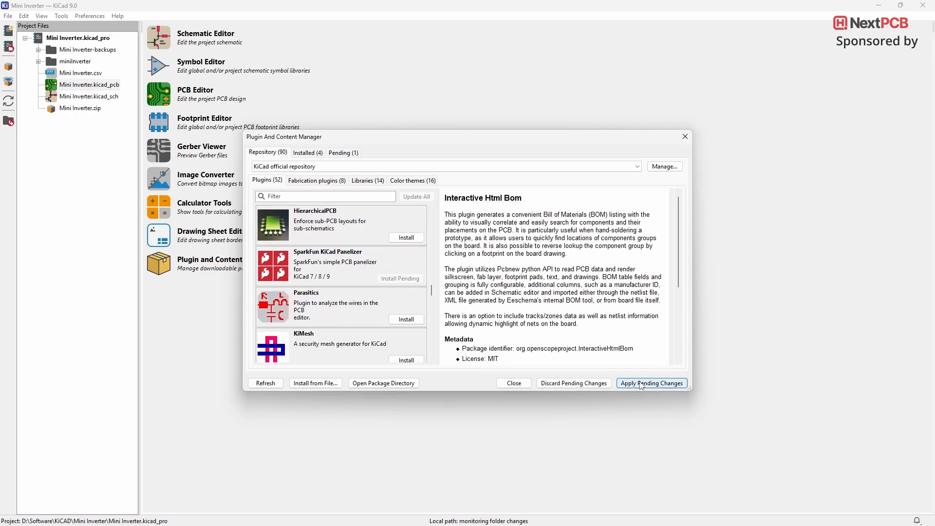
pyautogui.click(651, 382)
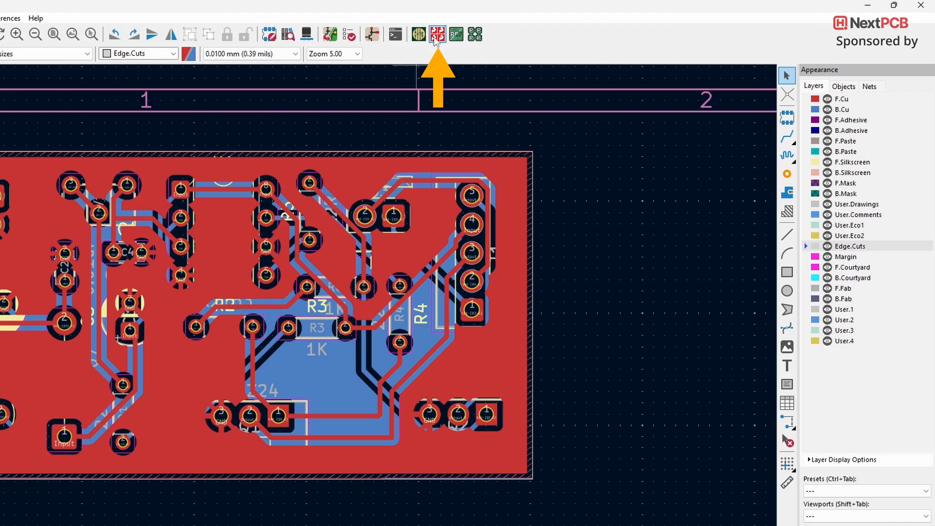
# - Configure SparkFun Panelizer: millimetres, 200 × 100 max panel size, borders and fiducials
pyautogui.click(436, 34)
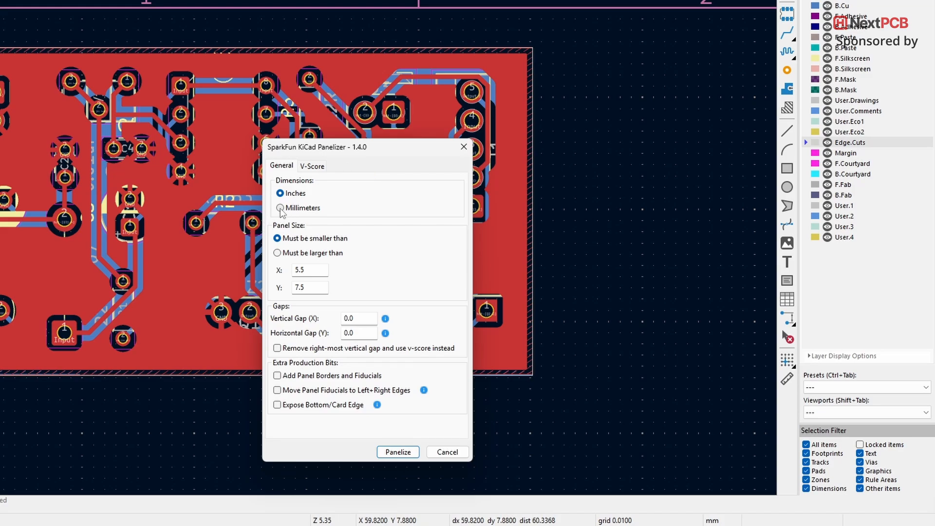
pyautogui.click(277, 208)
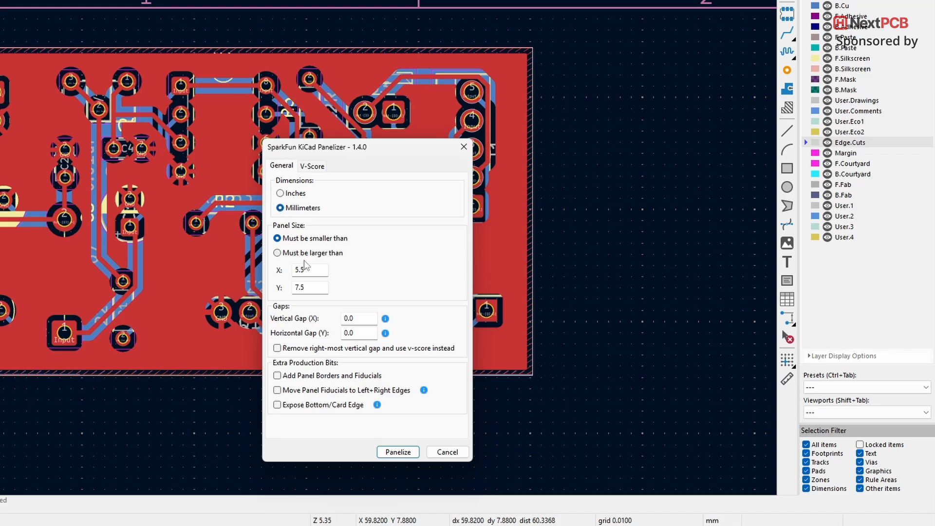
pyautogui.write('2')
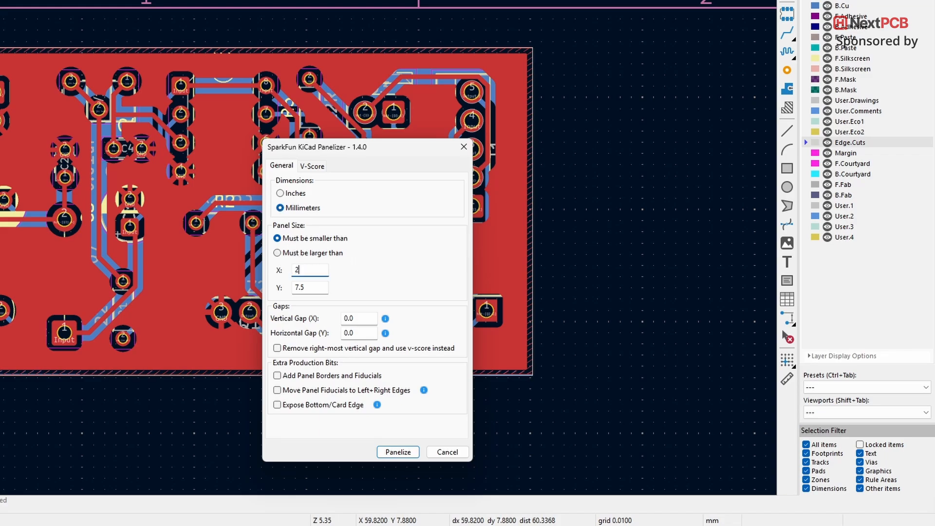
pyautogui.write('00')
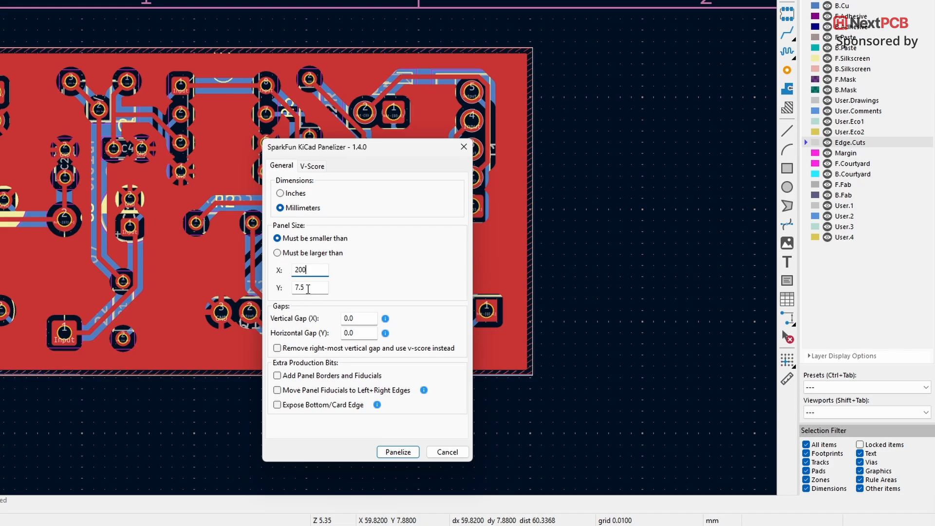
pyautogui.write('100')
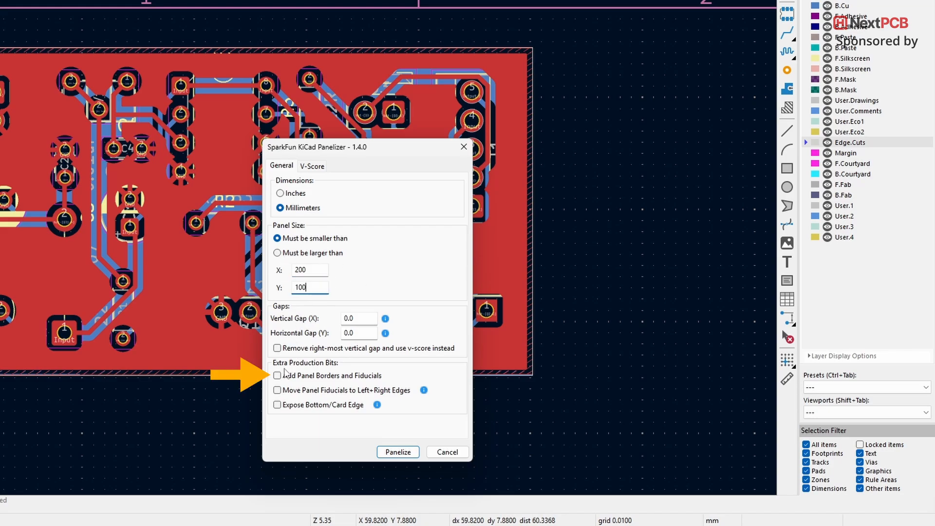
pyautogui.click(276, 376)
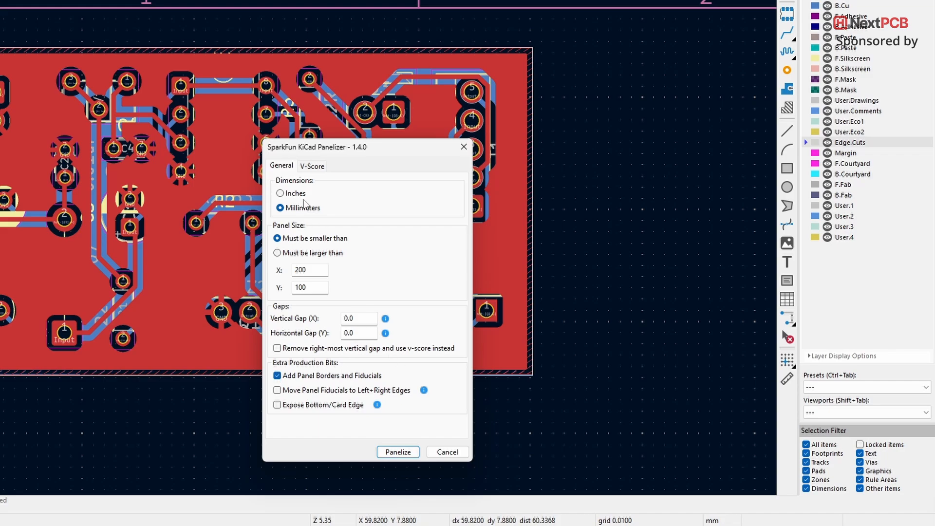
pyautogui.click(311, 166)
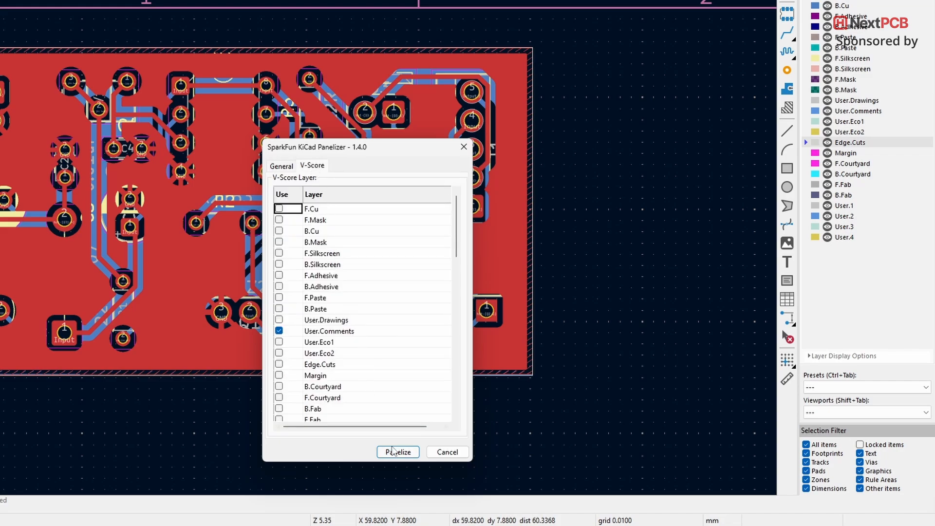
# - Build the 3×3 V-scored Mini Inverter panel and preview it in the 3D viewer
pyautogui.click(397, 452)
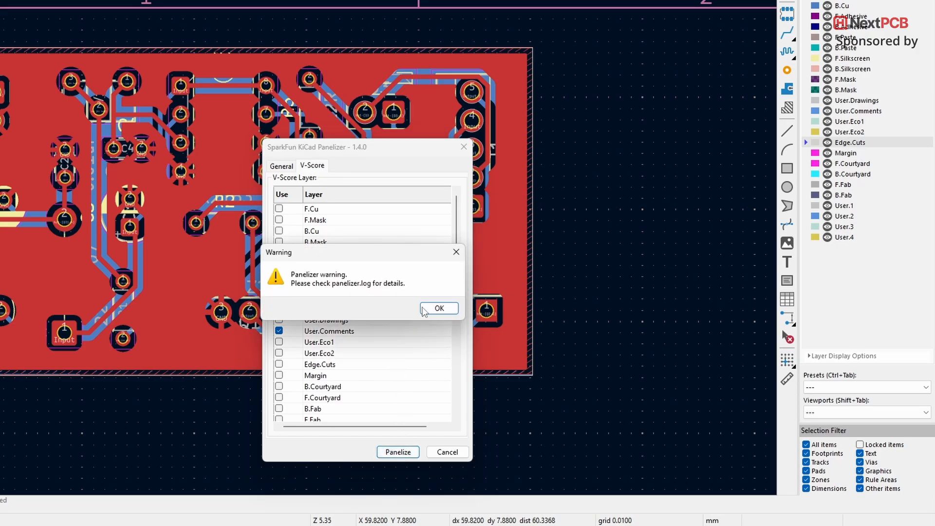
pyautogui.click(439, 309)
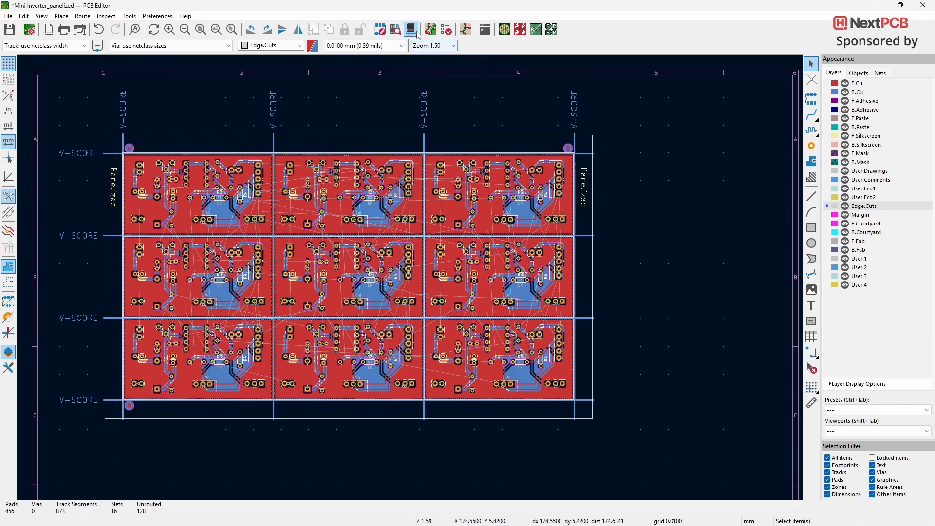
pyautogui.click(410, 28)
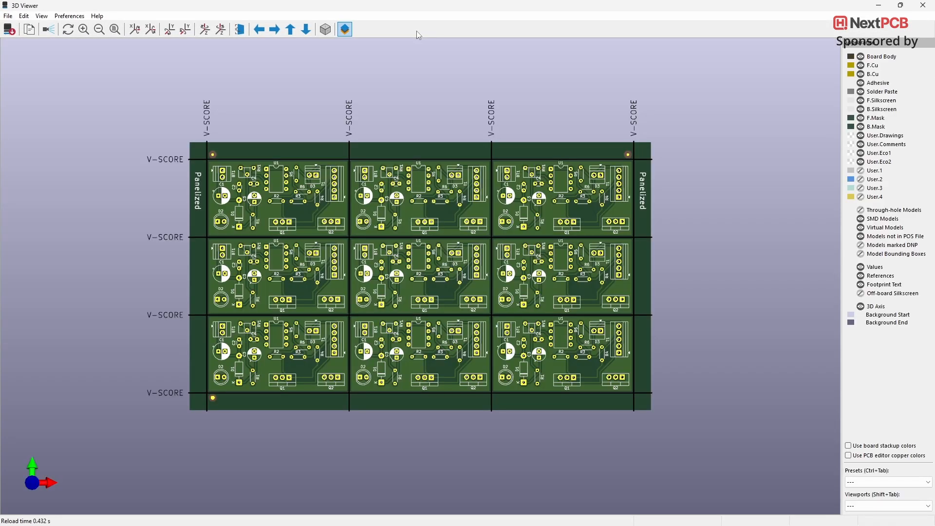